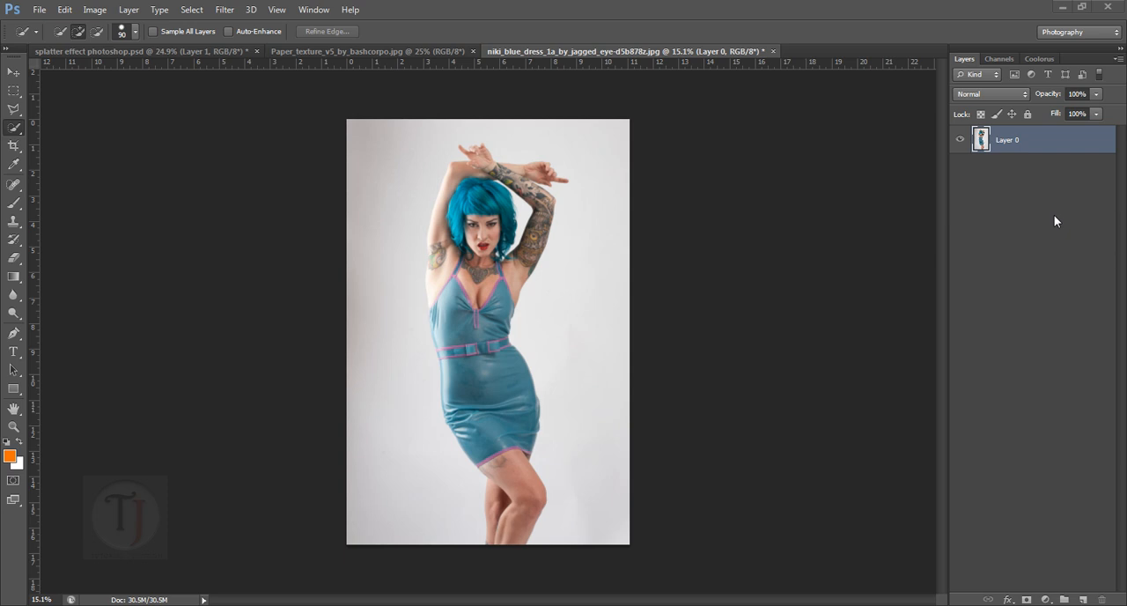
mouse_move(476, 155)
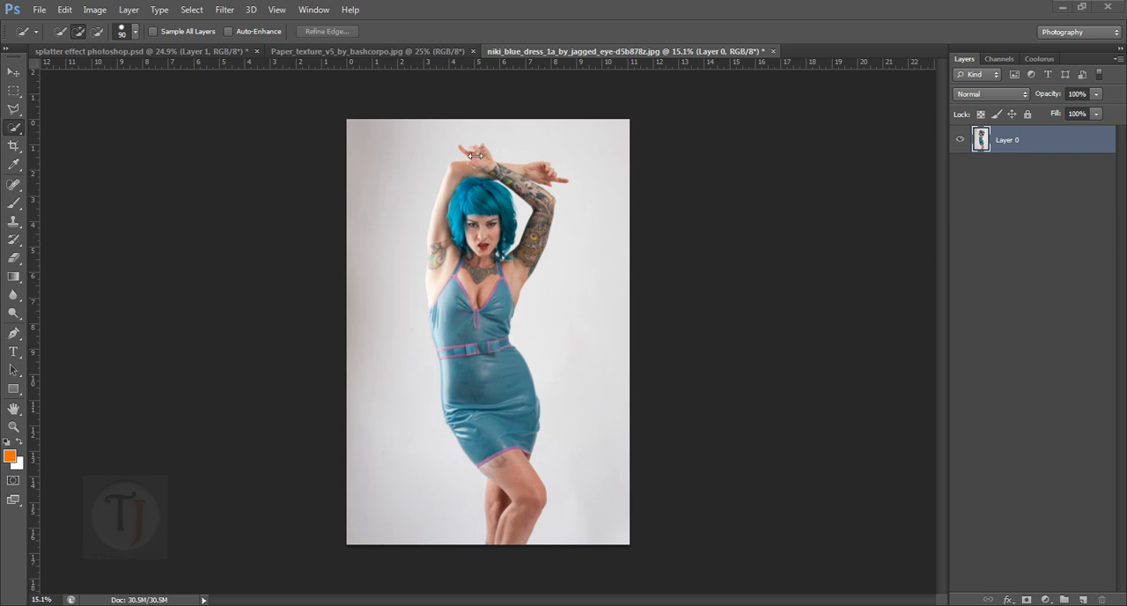
Convert the paper texture's Background into an editable Layer 0, then return to the model photo.
left_click(373, 49)
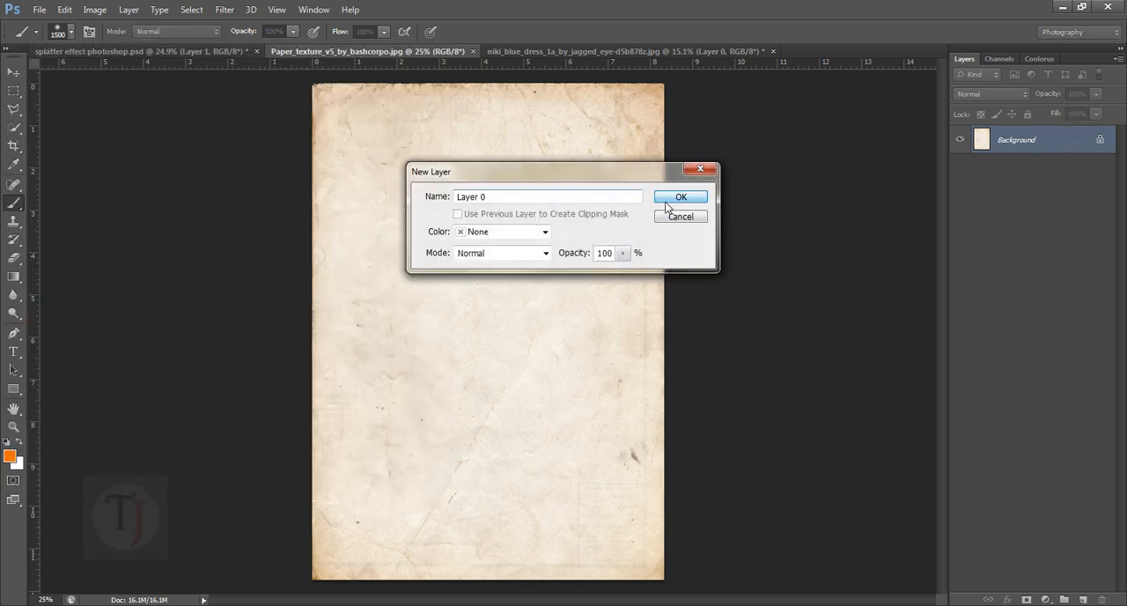
left_click(680, 195)
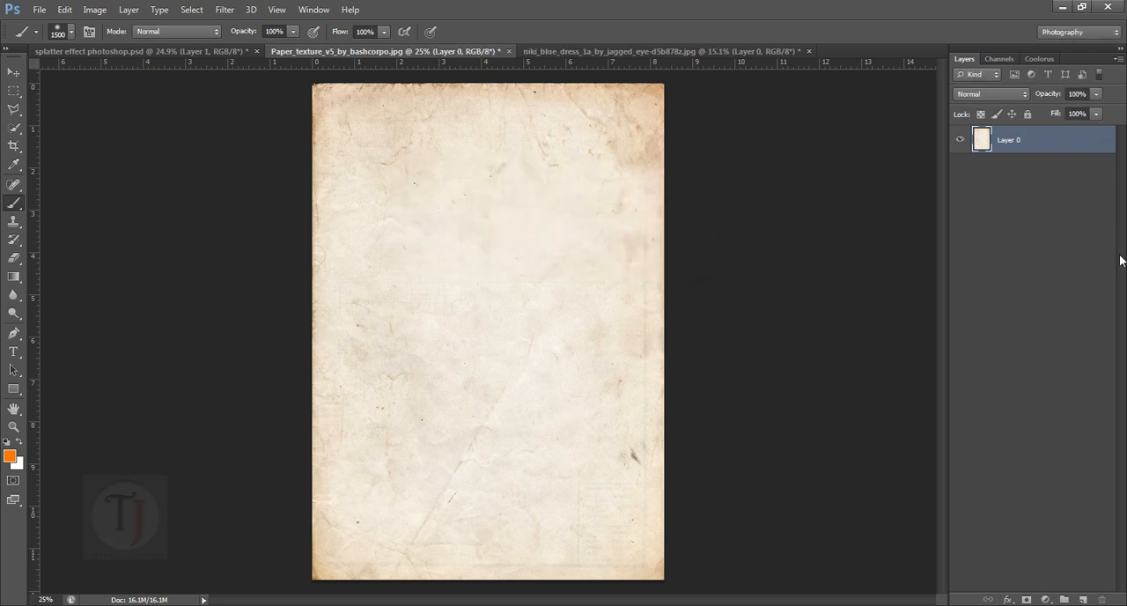
left_click(651, 50)
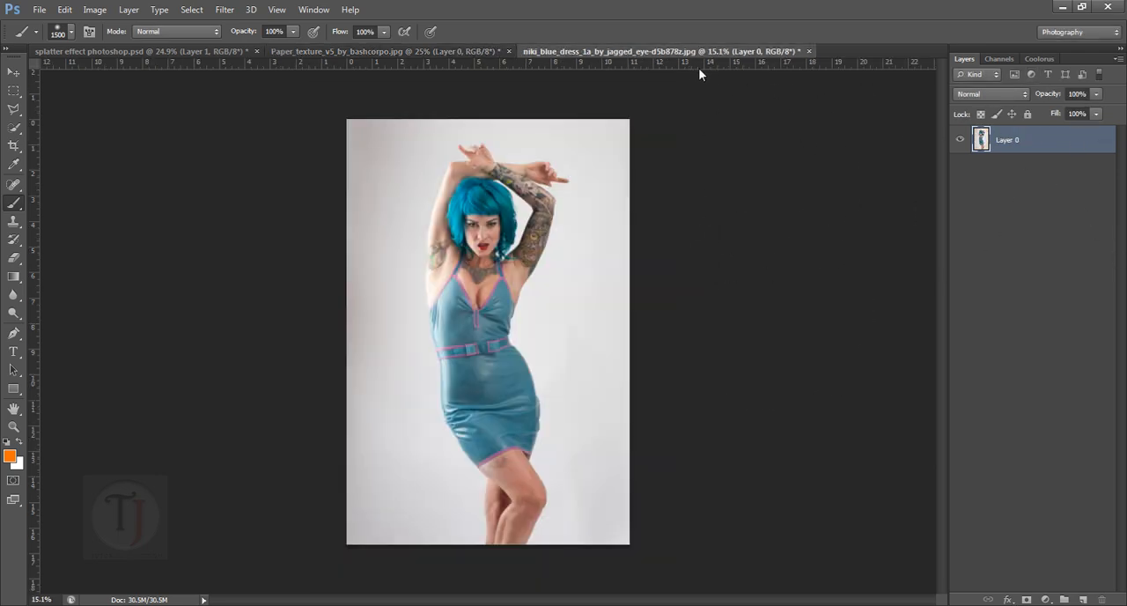
mouse_move(521, 366)
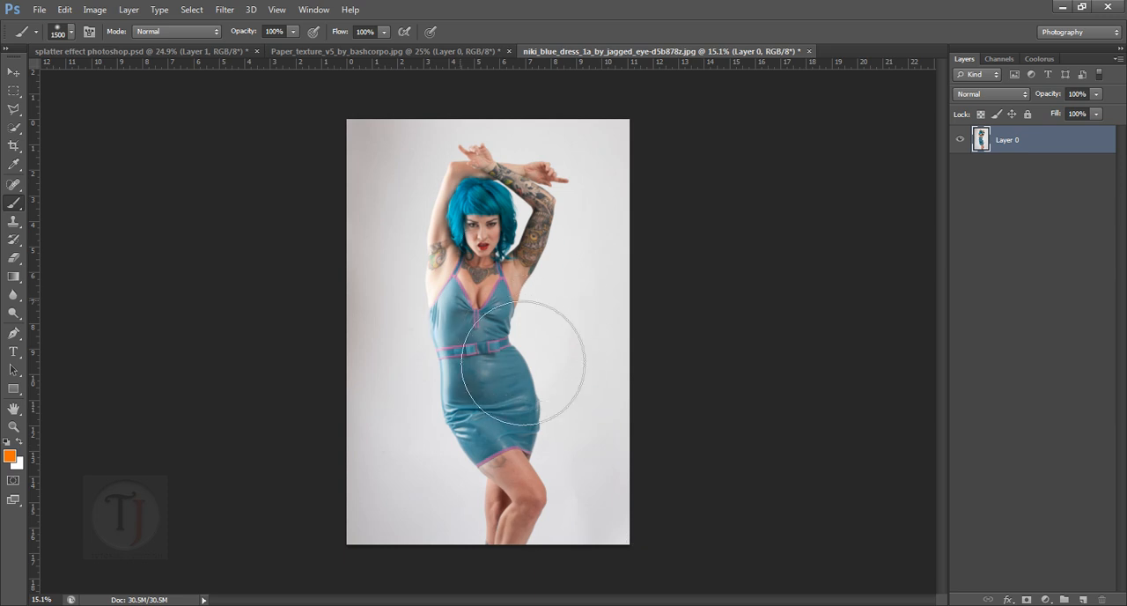
mouse_move(3, 172)
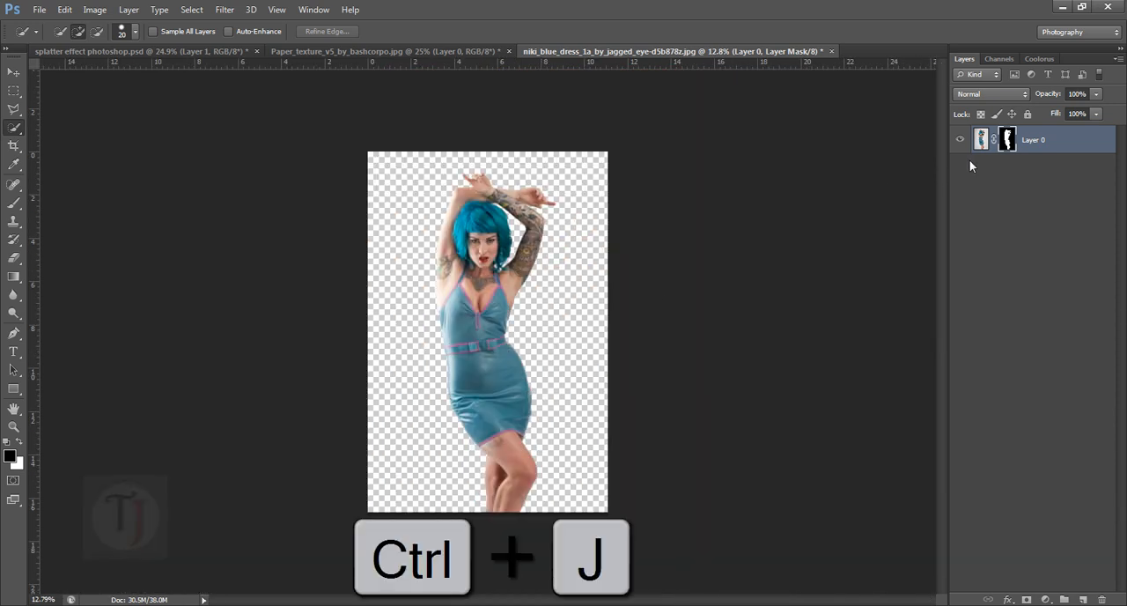
Duplicate the masked model layer as 'base layer' and rename the original to 'background'.
key("Ctrl+J")
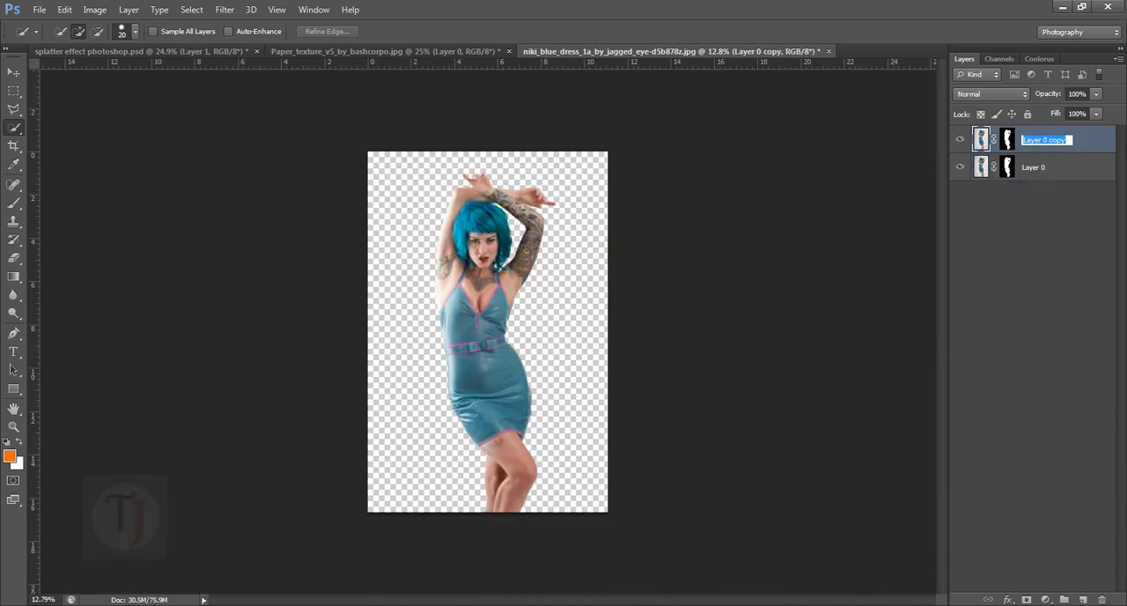
type("base layer")
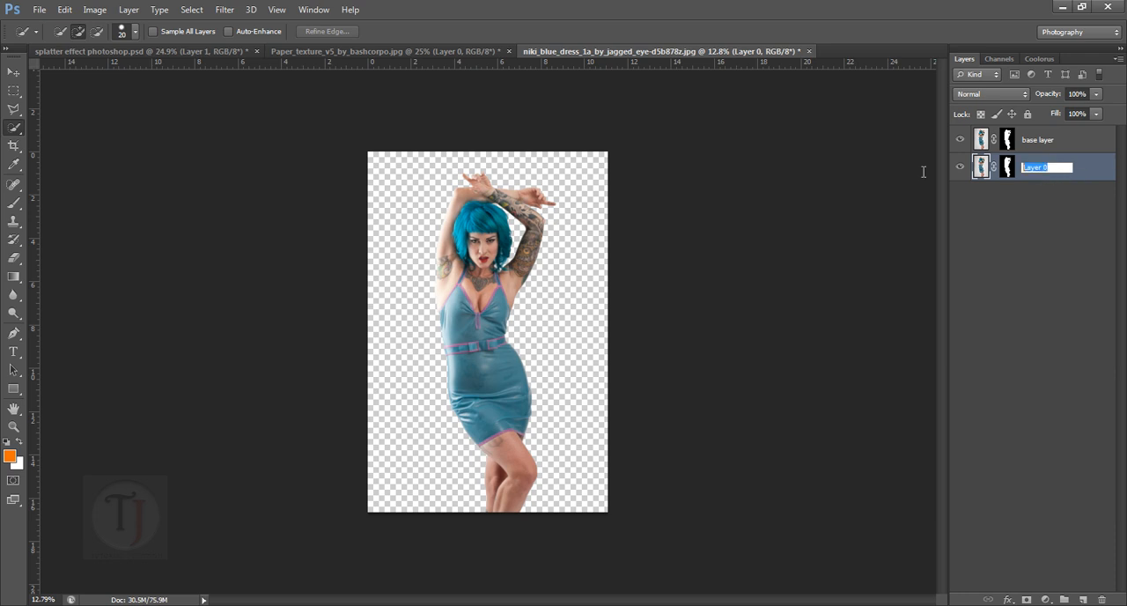
type("background")
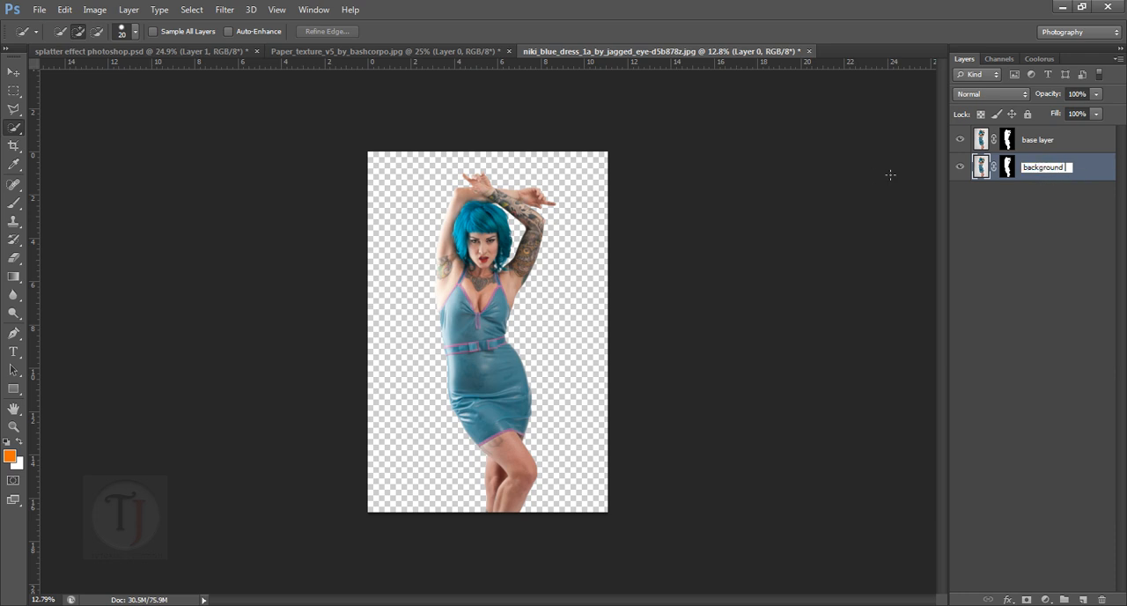
left_click(1042, 141)
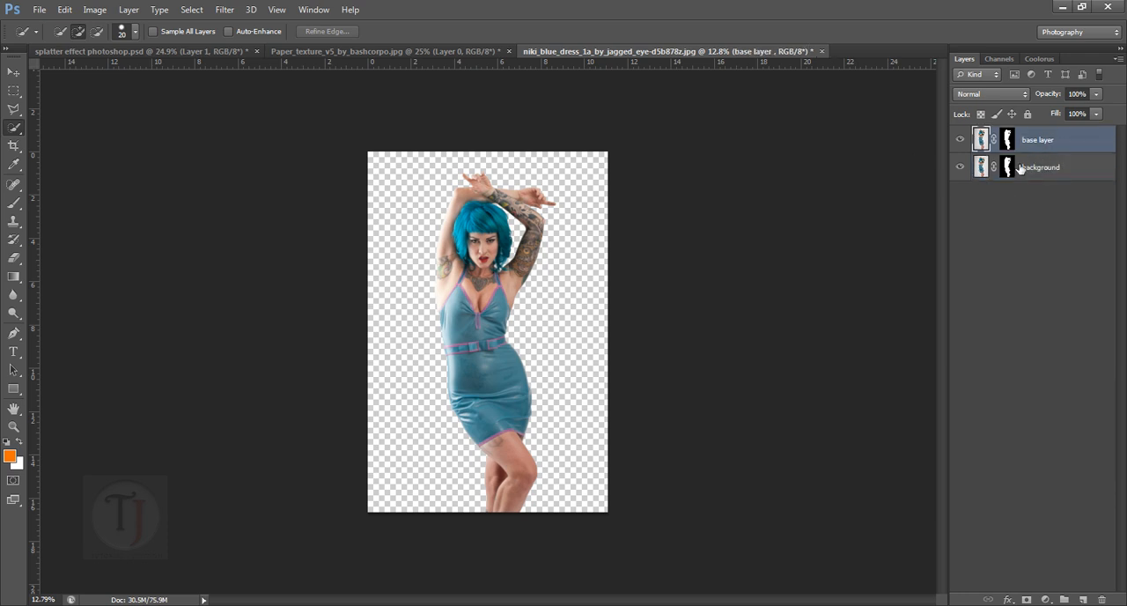
Delete the background layer's mask and hide base layer to show the full photo.
right_click(1007, 166)
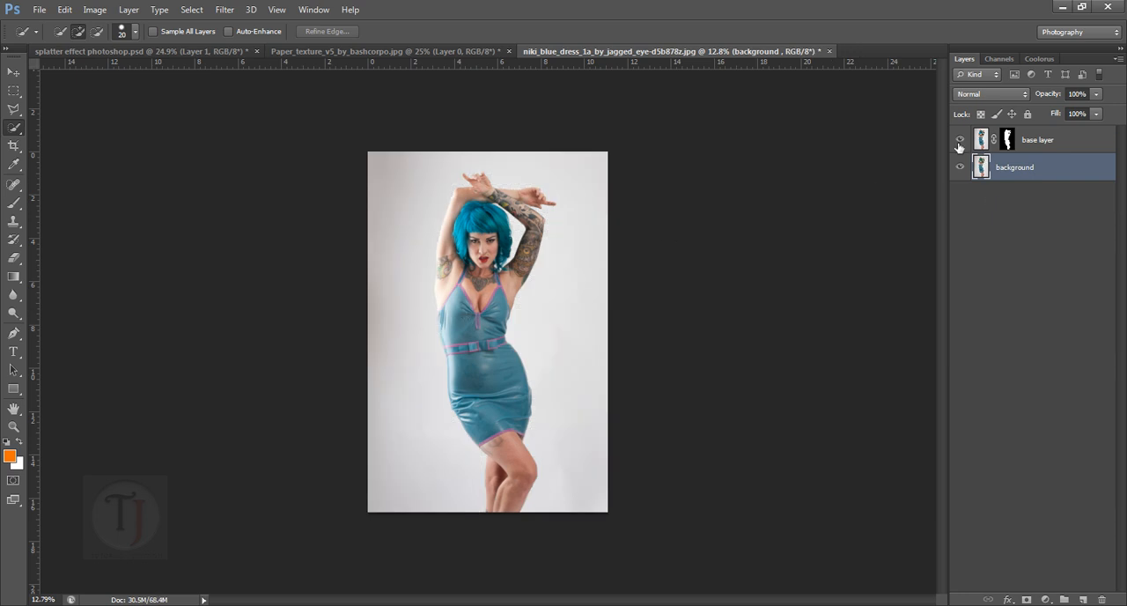
left_click(958, 139)
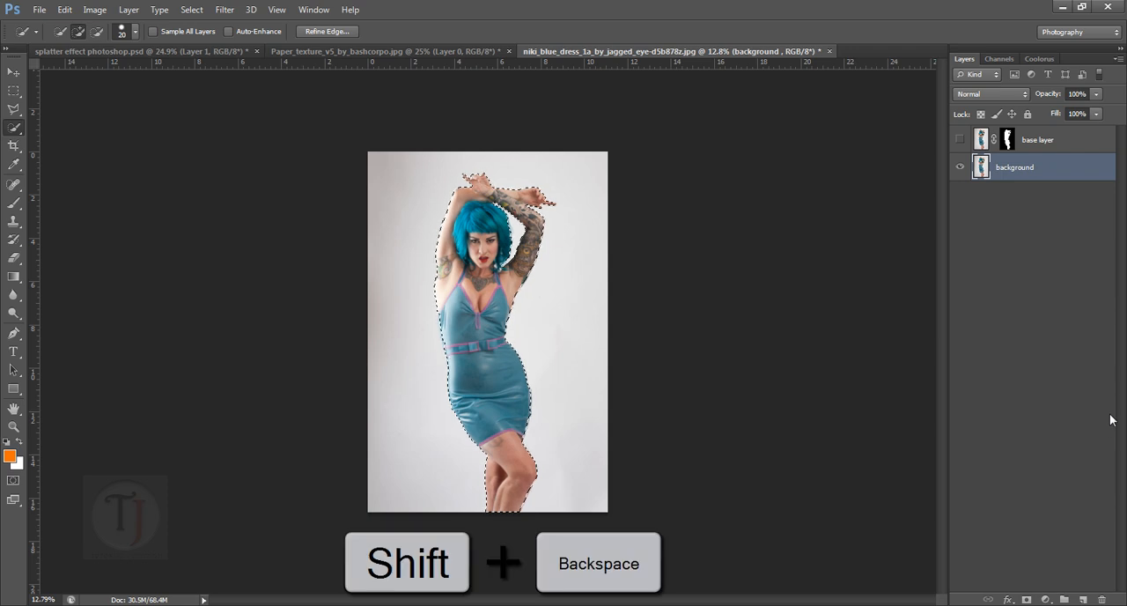
Fill the model's selected silhouette on the background layer with Content-Aware fill.
key("shift+backspace")
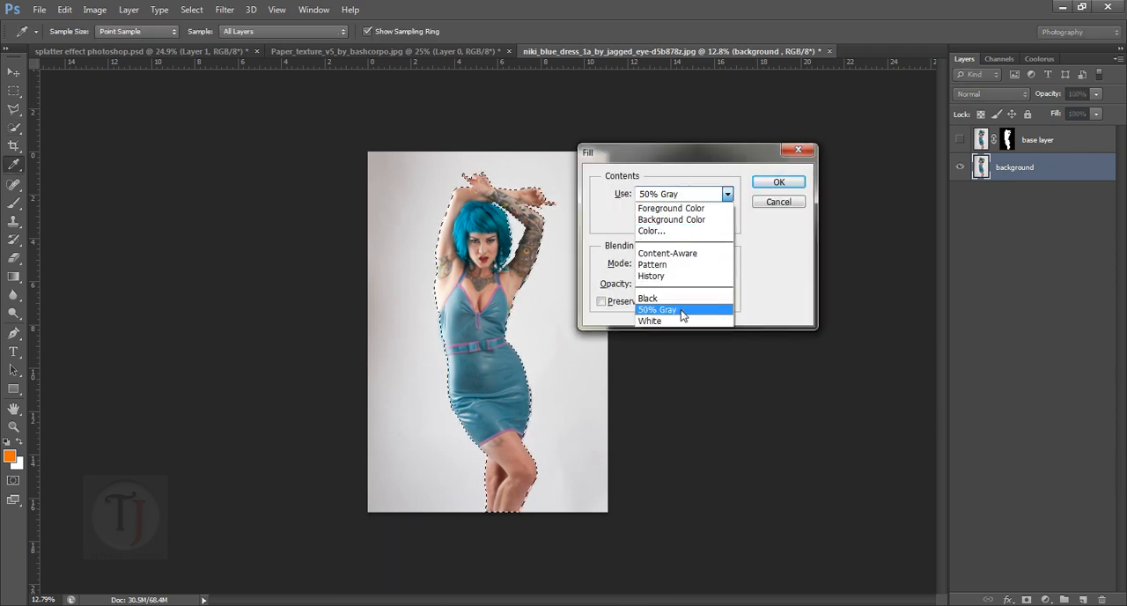
left_click(666, 254)
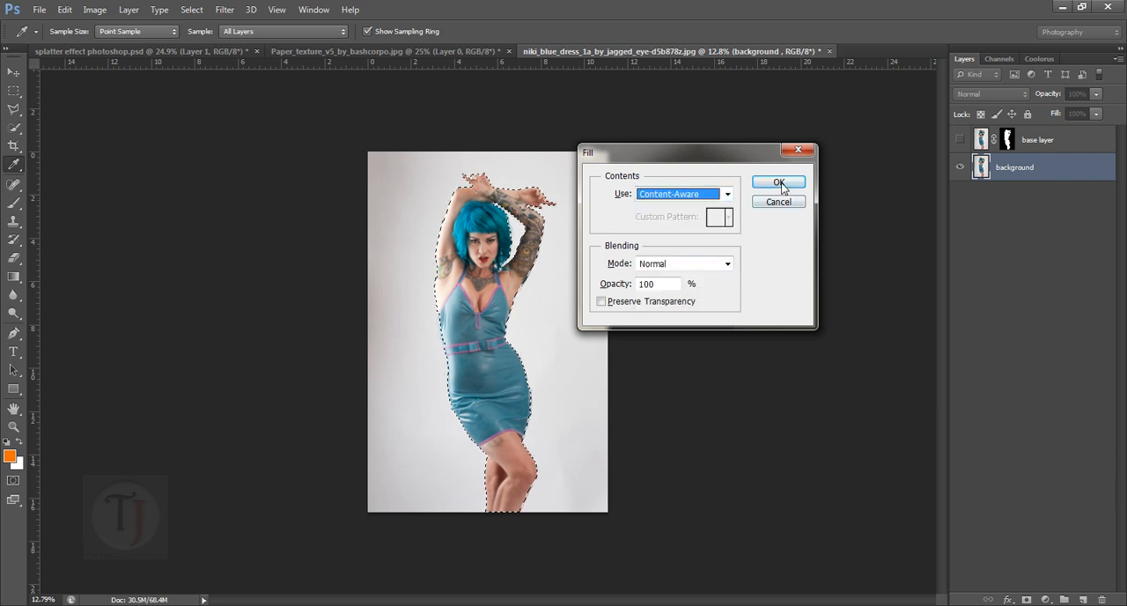
left_click(778, 183)
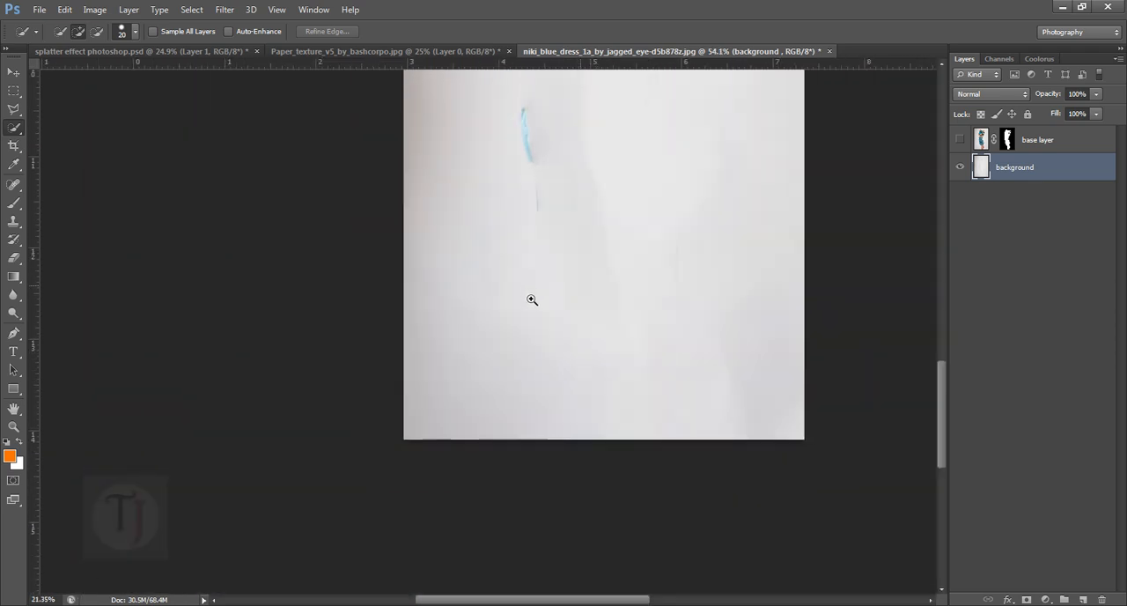
Zoom in and clone-stamp away the leftover blue streaks on the background layer.
left_click(532, 299)
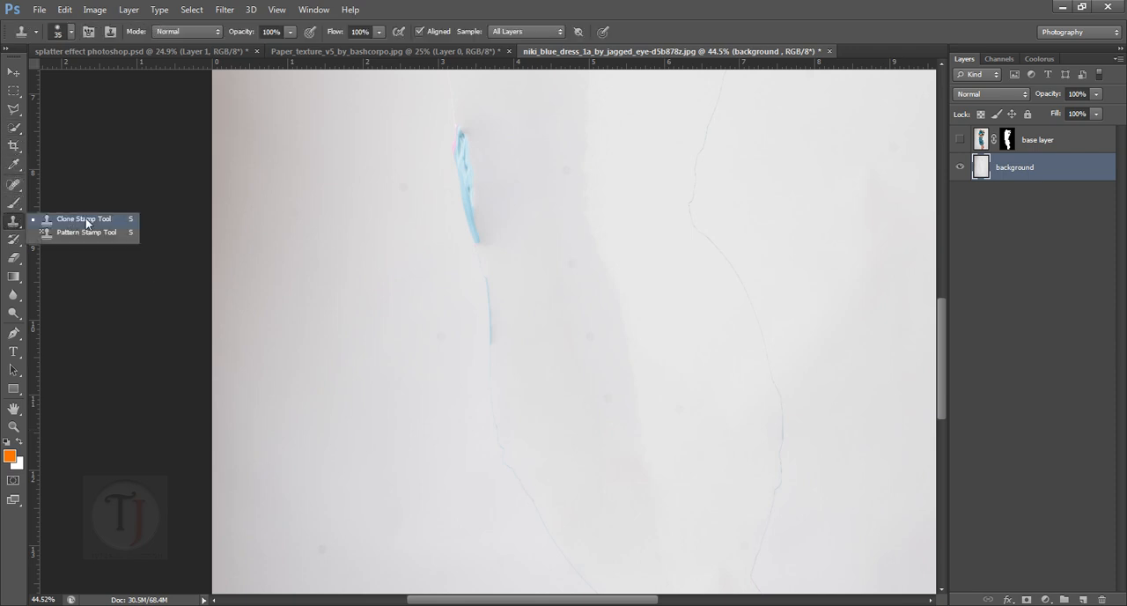
left_click(81, 218)
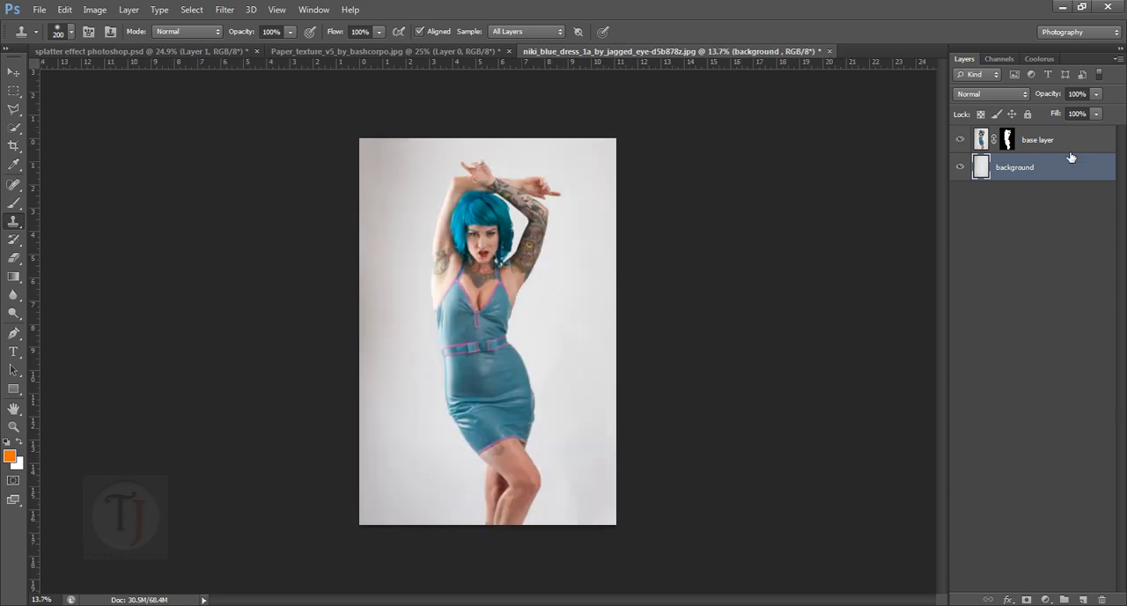
Duplicate base layer into a new copy named 'design'.
left_click(1069, 142)
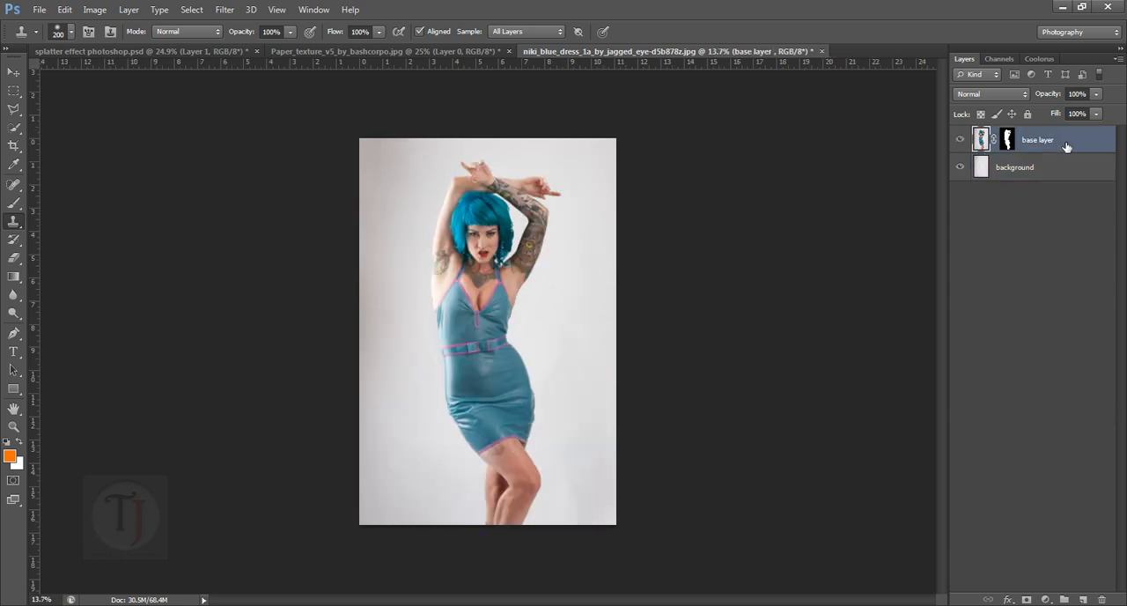
key("Ctrl+j")
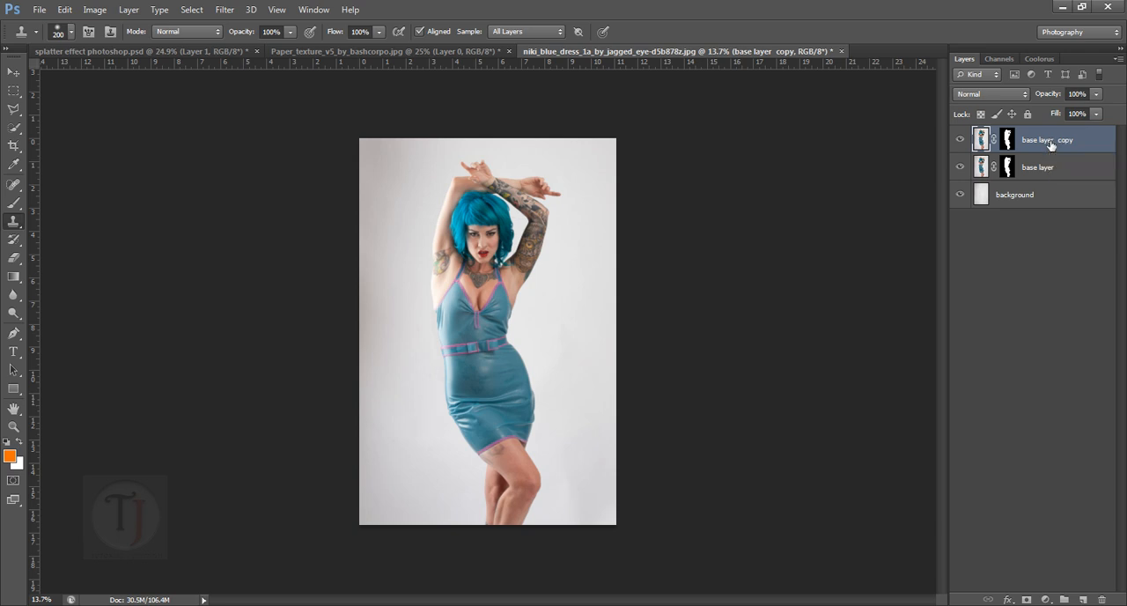
double_click(1044, 141)
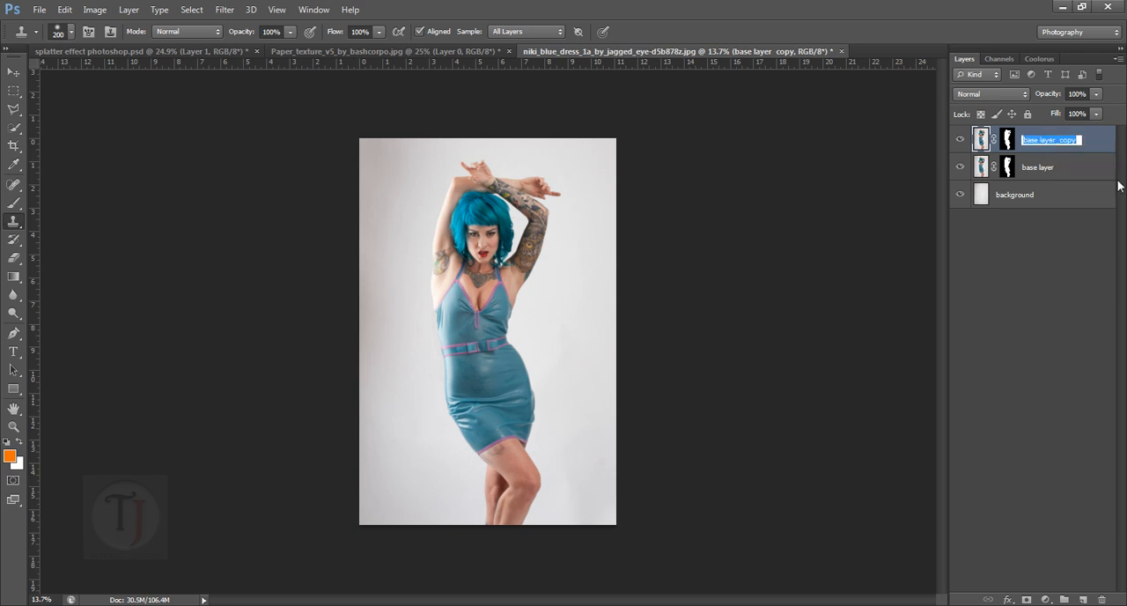
type("design")
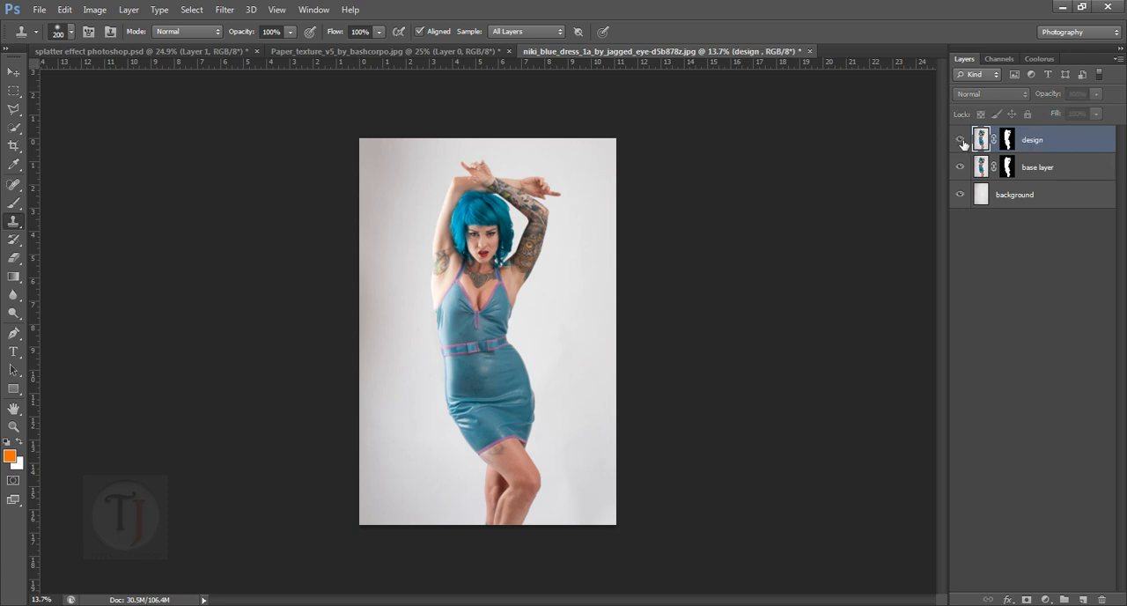
Permanently apply the design layer's mask and toggle visibility to view the cut-out model.
left_click(1021, 141)
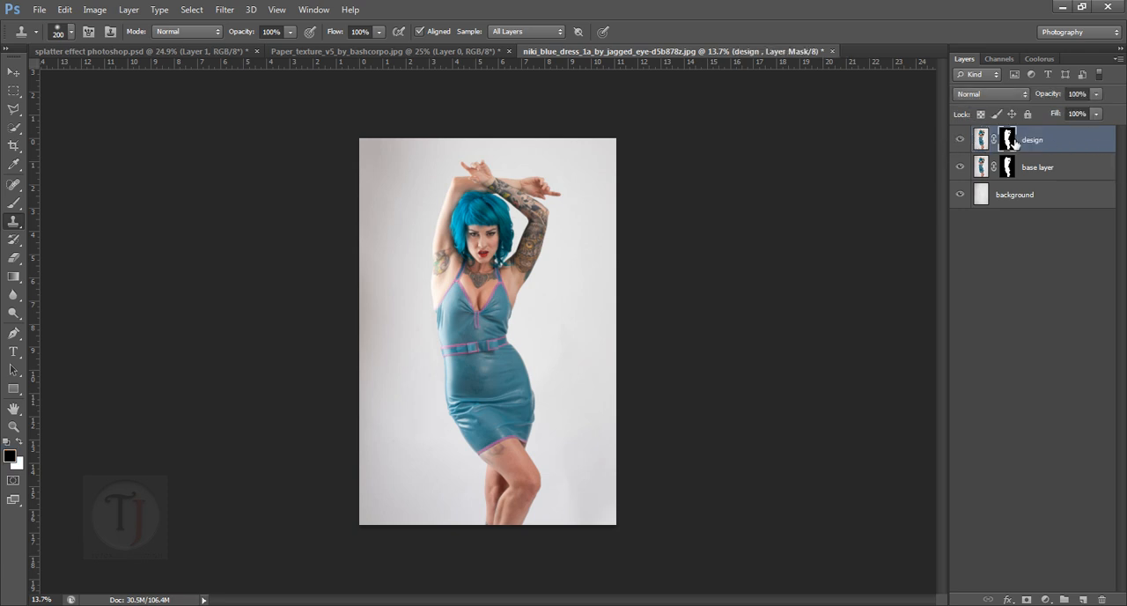
right_click(1010, 141)
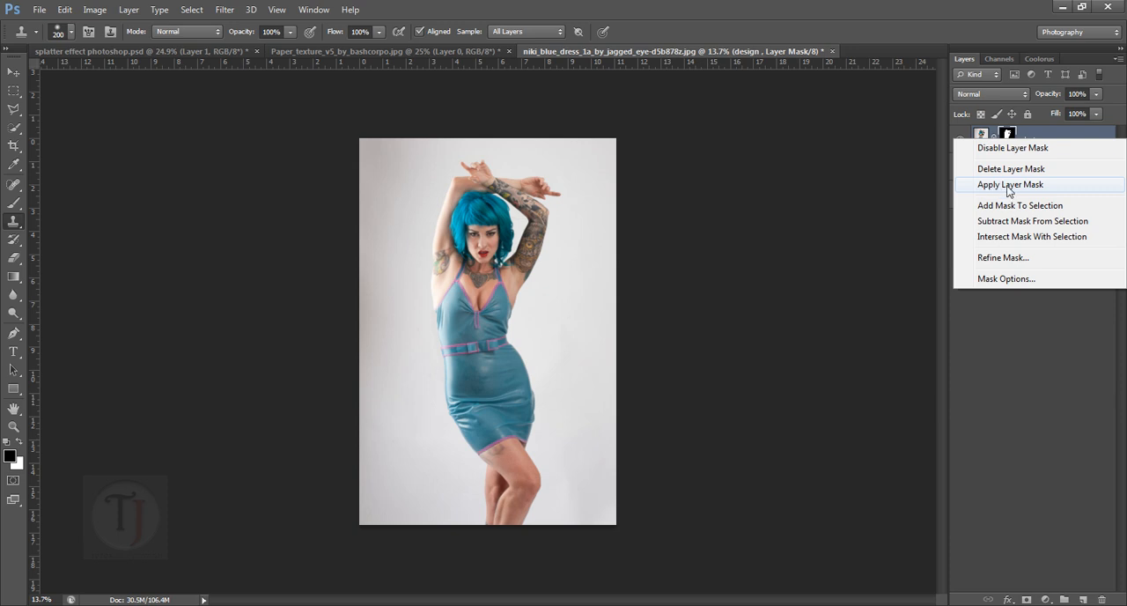
left_click(1010, 183)
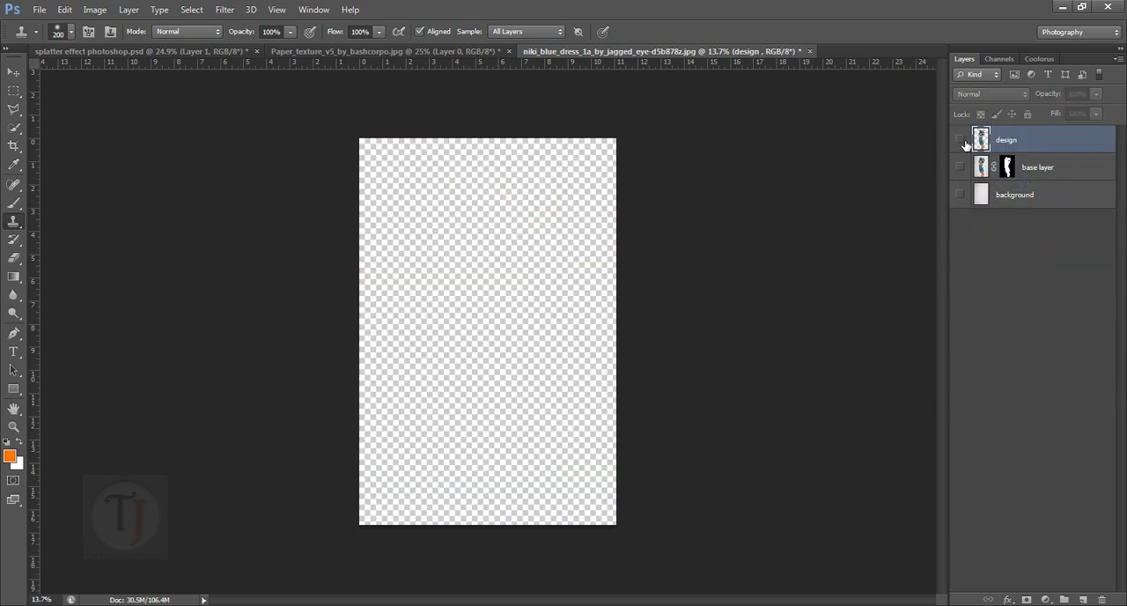
left_click(962, 141)
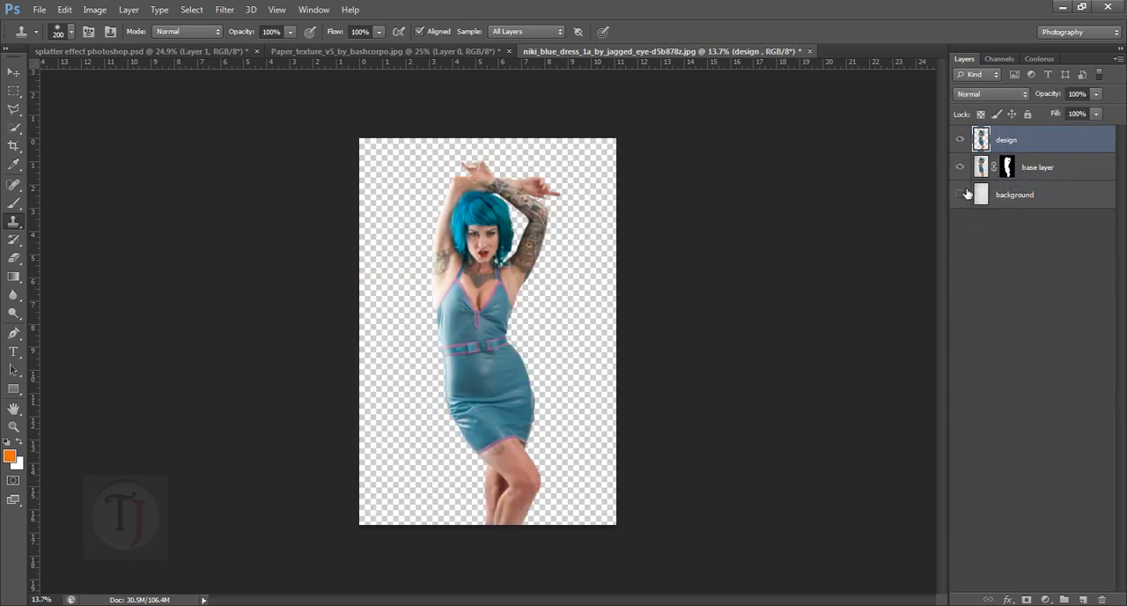
left_click(958, 193)
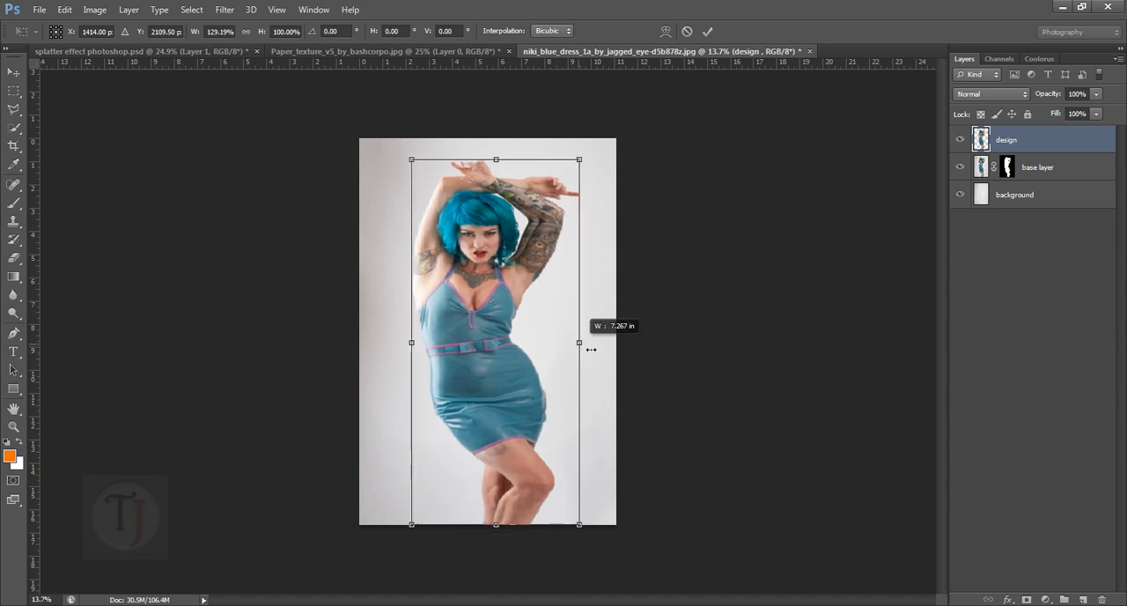
Free-transform the design layer to stretch it wider.
left_click_drag(577, 342, 608, 352)
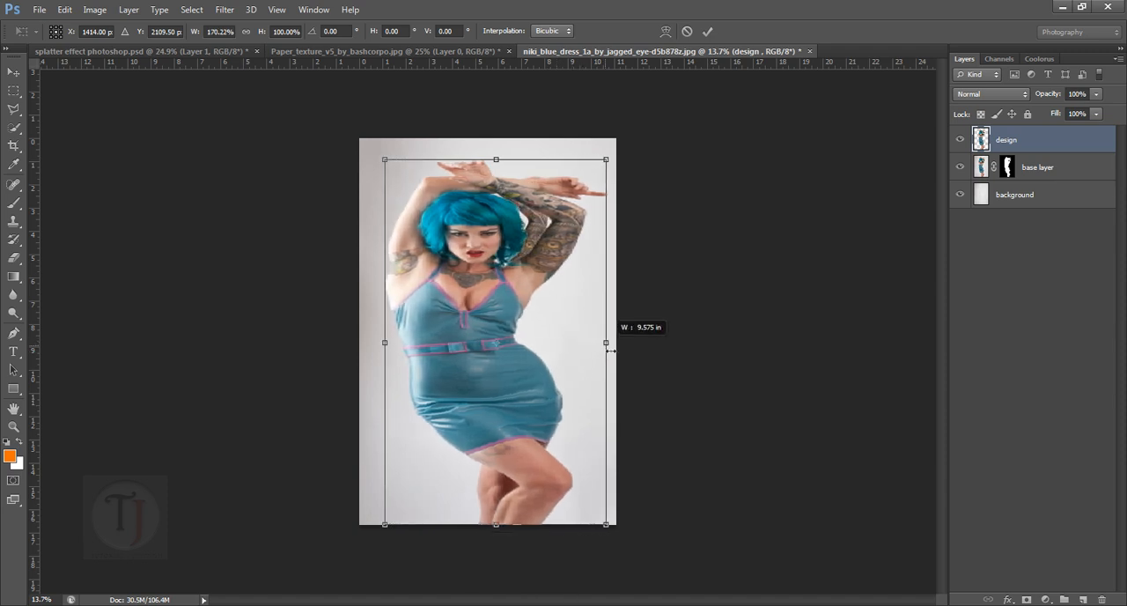
left_click_drag(606, 342, 613, 352)
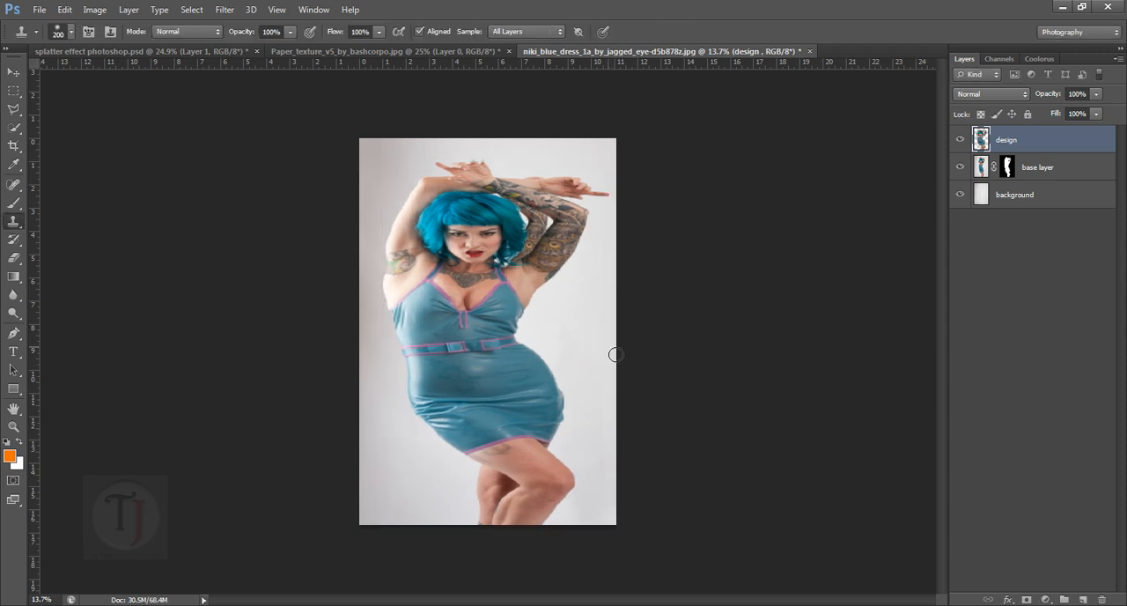
Soften the enlarged design layer with a Gaussian Blur radius.
left_click(225, 11)
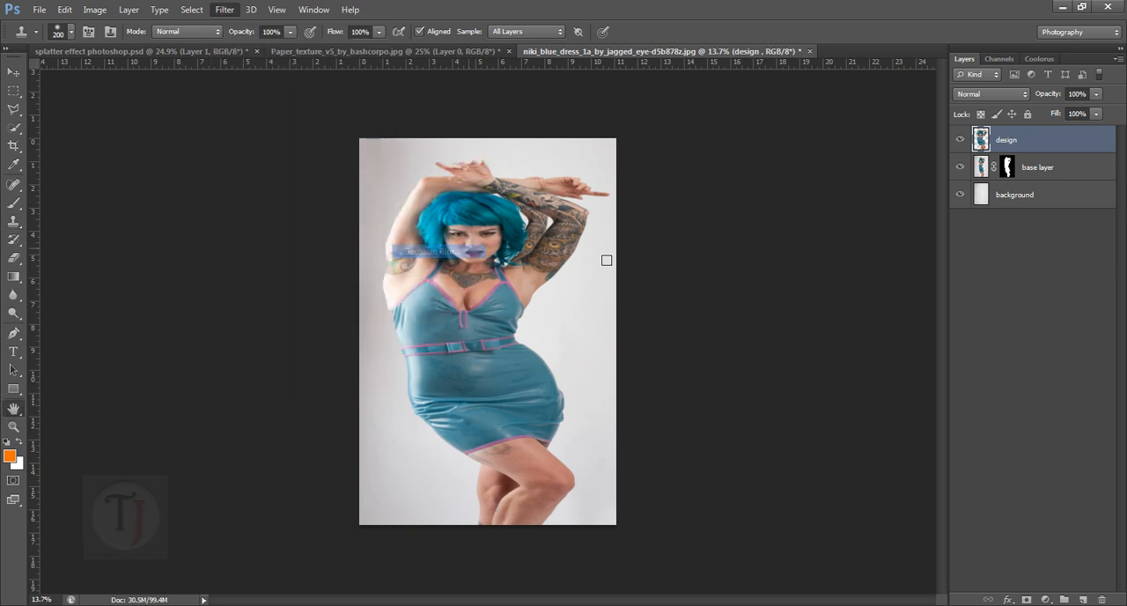
left_click(223, 11)
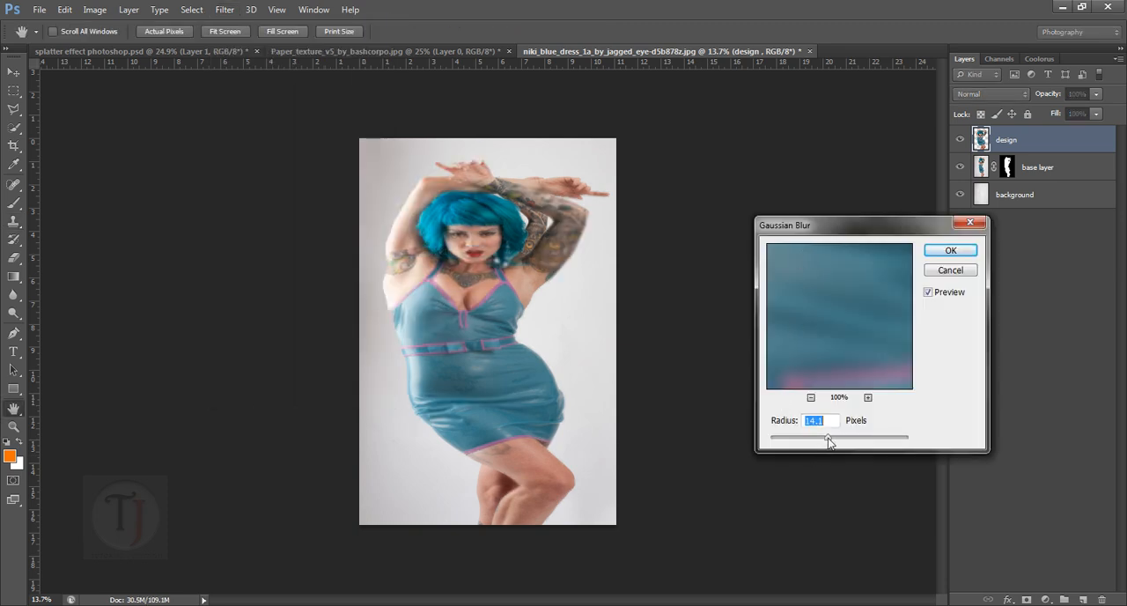
left_click_drag(828, 437, 810, 437)
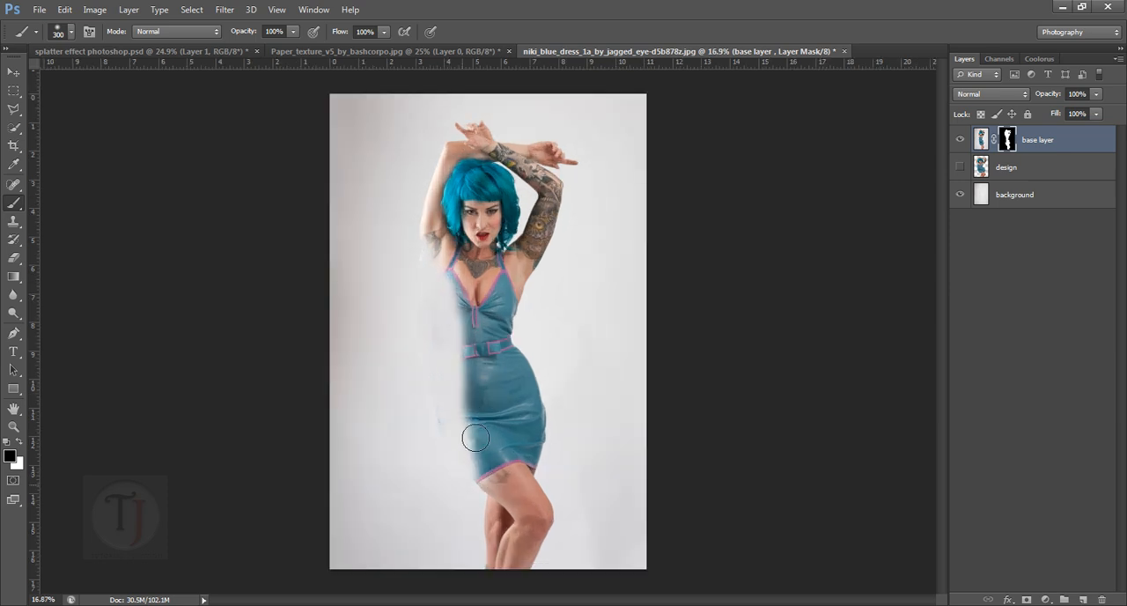
Paint black on the base layer mask along the model's left side down to her hip, then select design.
left_click_drag(475, 437, 442, 299)
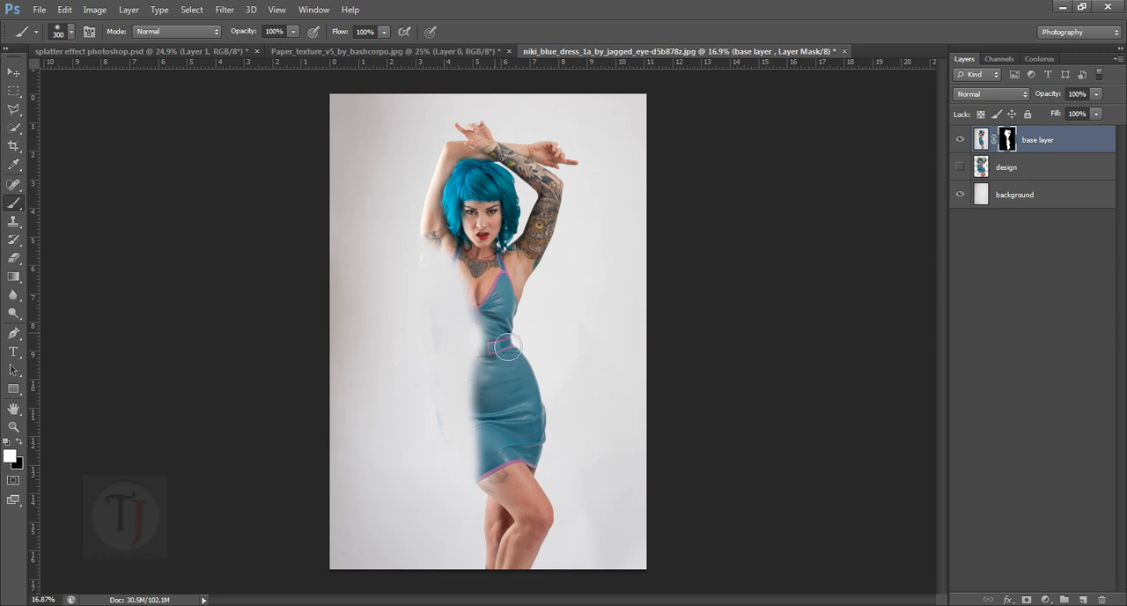
left_click_drag(509, 345, 455, 426)
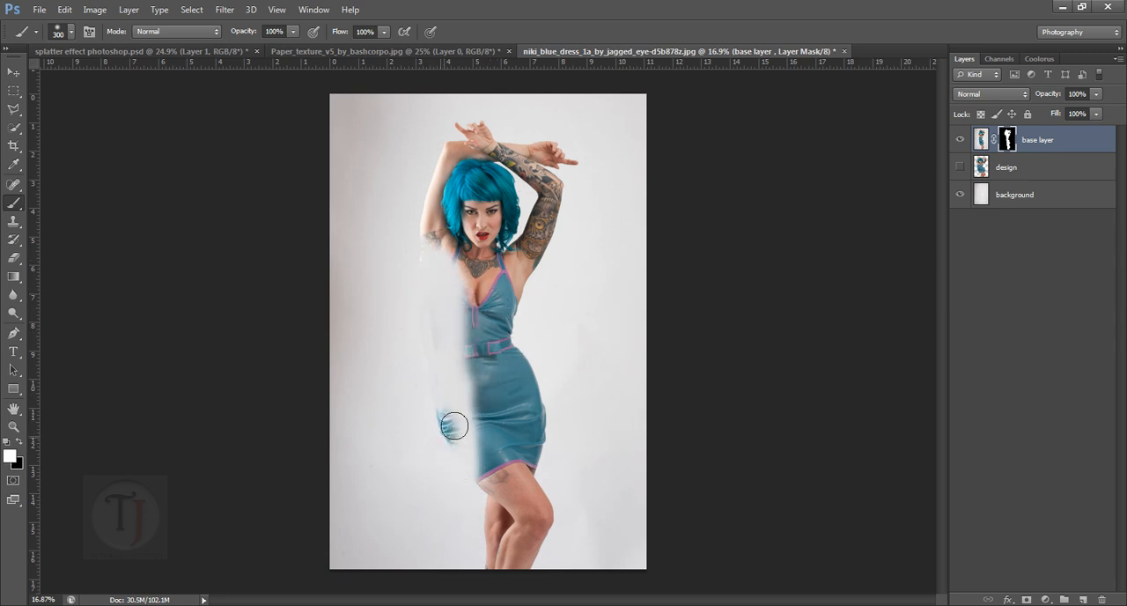
left_click_drag(454, 426, 465, 409)
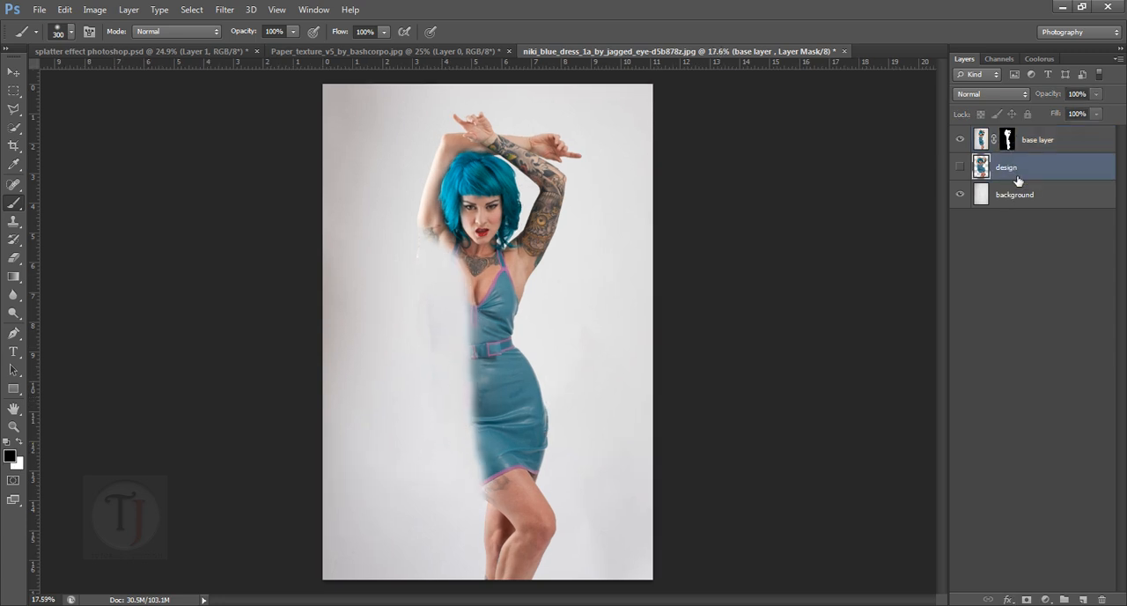
left_click(980, 165)
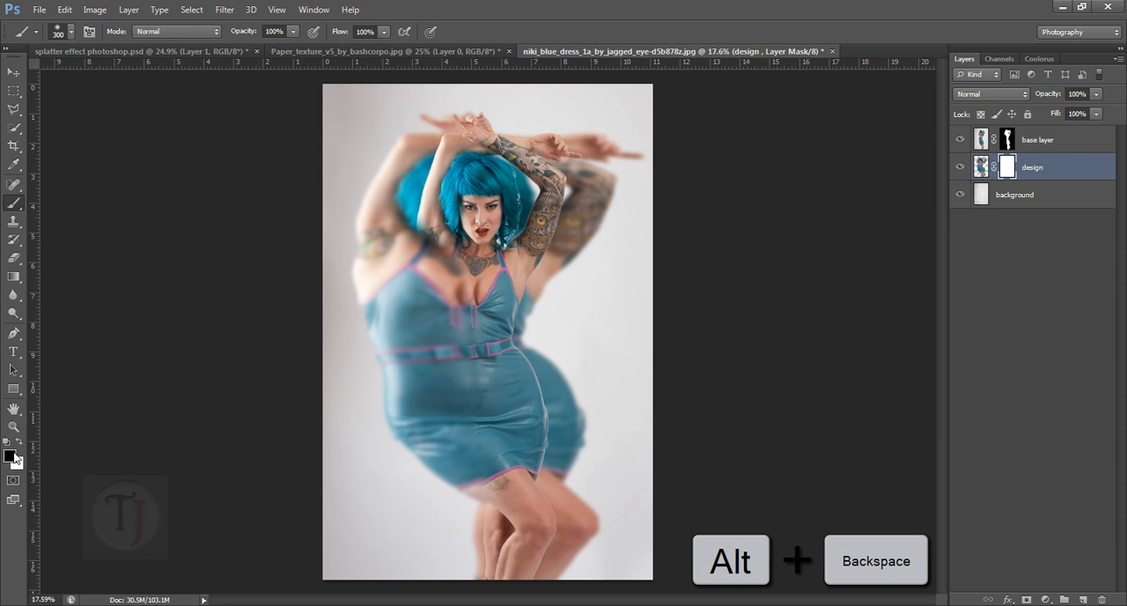
Fill the design layer's mask with black and bring up the brush choices.
key("Alt+Backspace")
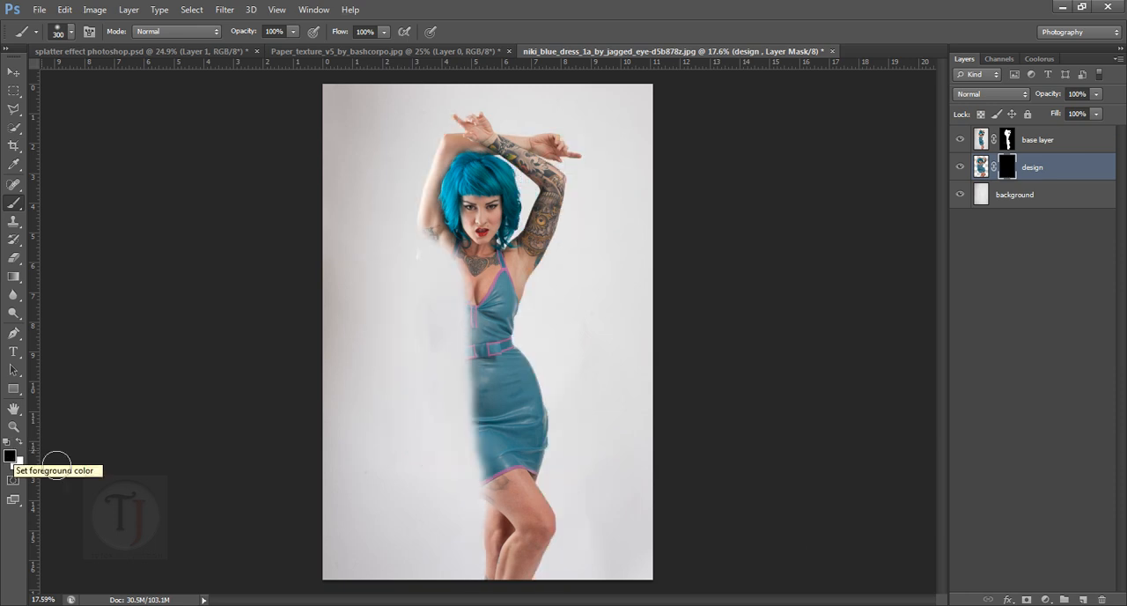
mouse_move(173, 44)
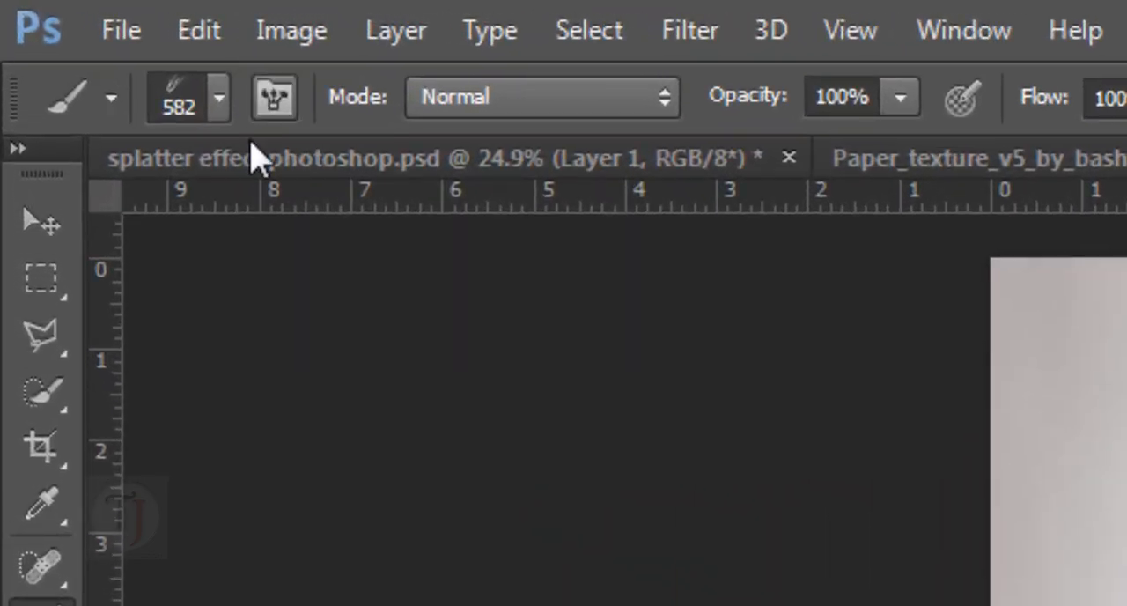
left_click(273, 96)
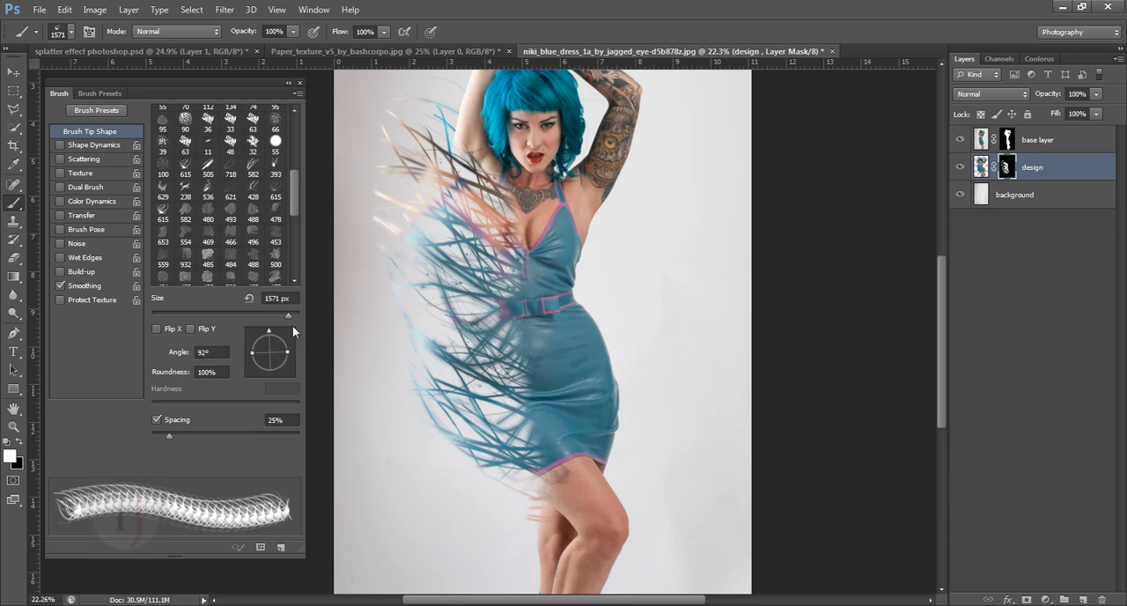
mouse_move(275, 331)
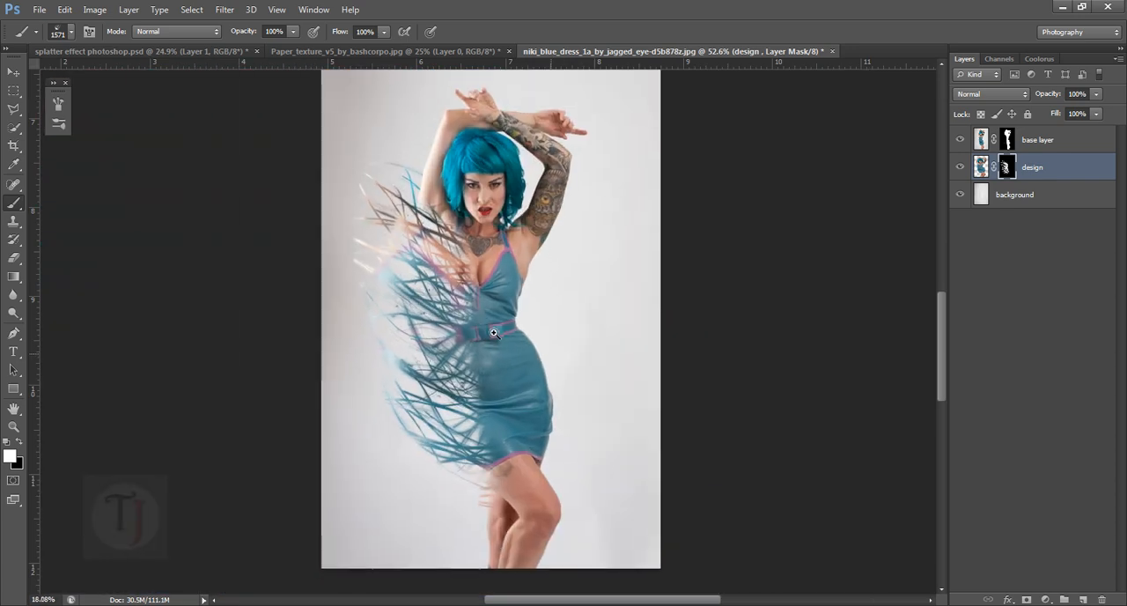
Add Layer 1 between base layer and design, and adjust the wave brush tip angle back to 0°.
left_click(1037, 138)
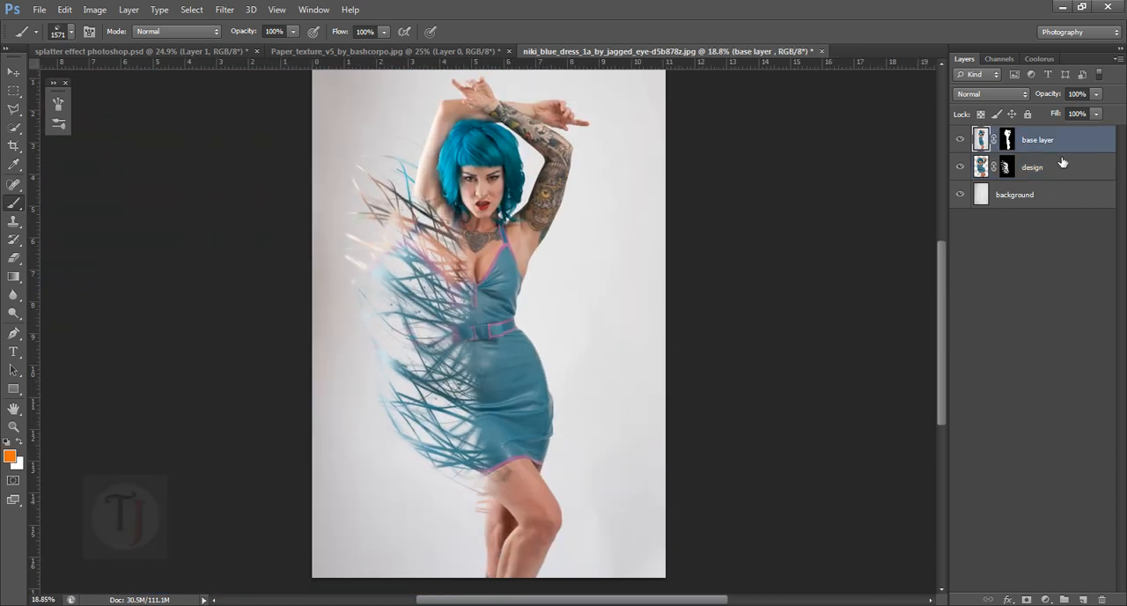
left_click(1030, 168)
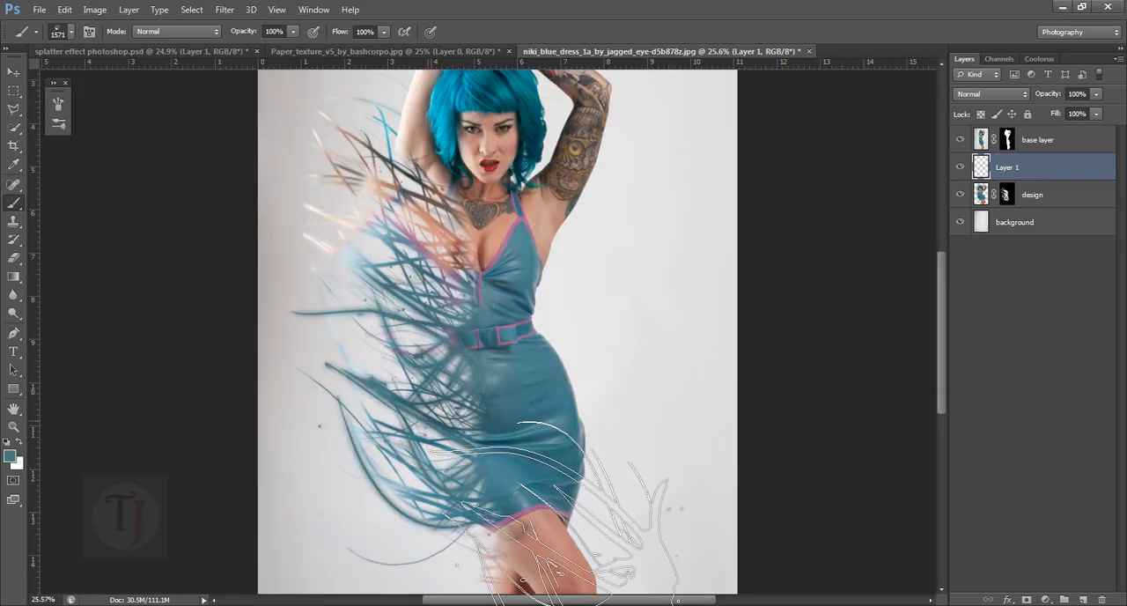
left_click(92, 32)
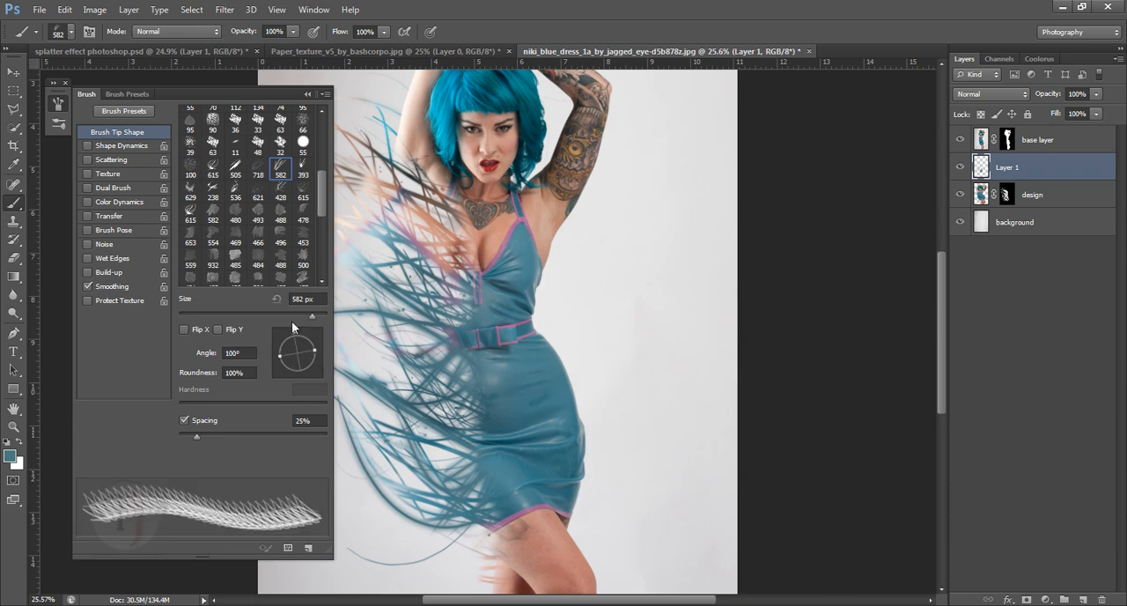
left_click_drag(440, 326, 528, 405)
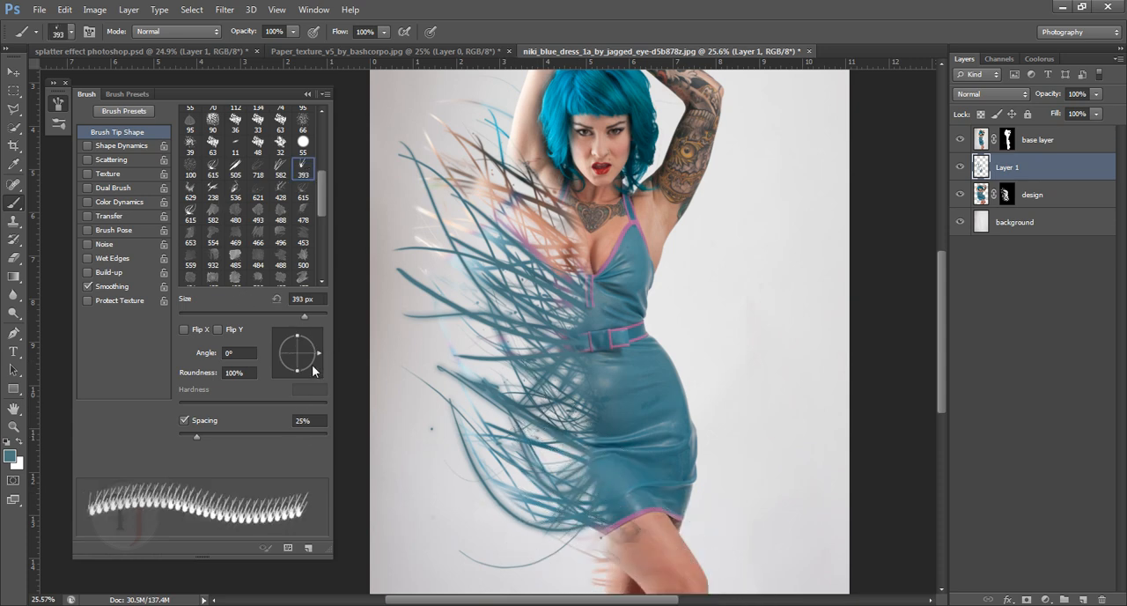
left_click_drag(297, 353, 297, 331)
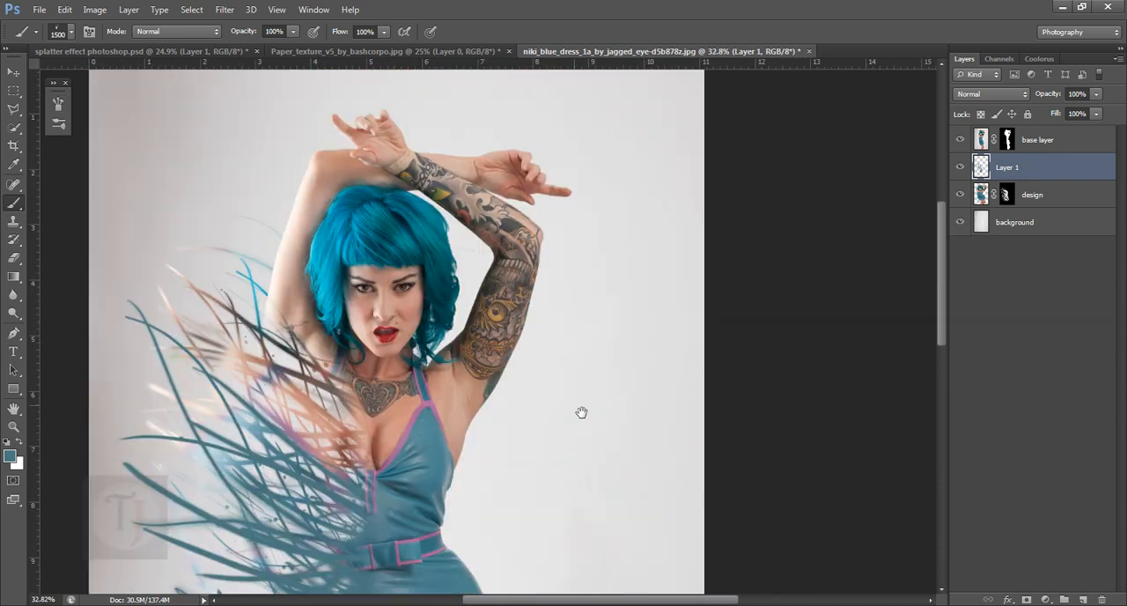
On the base layer mask, pick another wave brush tip set to a 0° angle.
left_click(1046, 139)
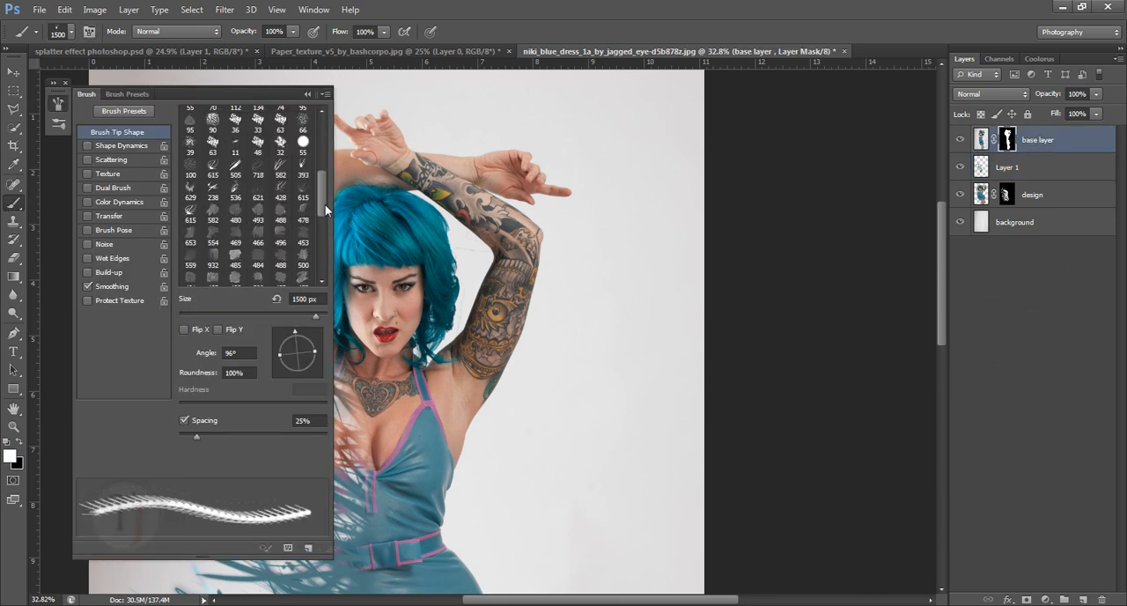
scroll("down", 3)
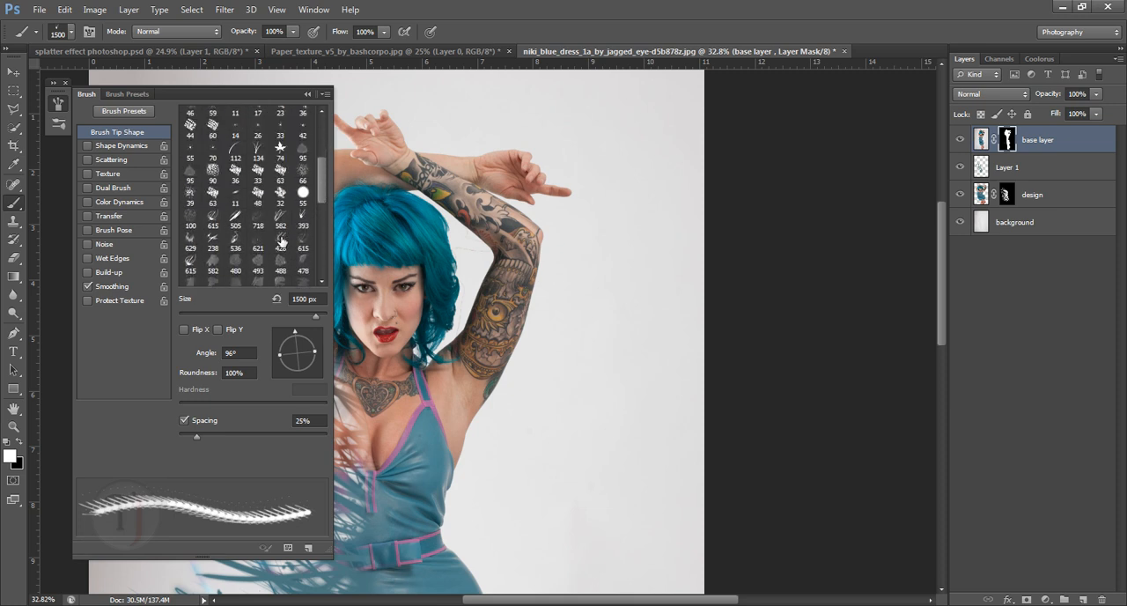
left_click(280, 219)
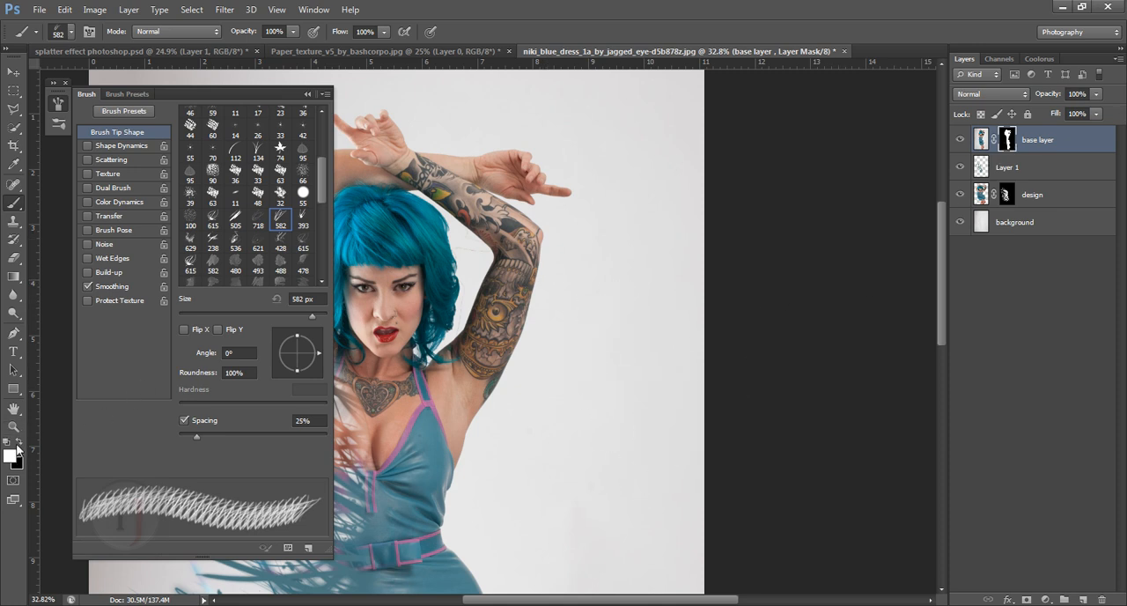
left_click_drag(554, 273, 669, 352)
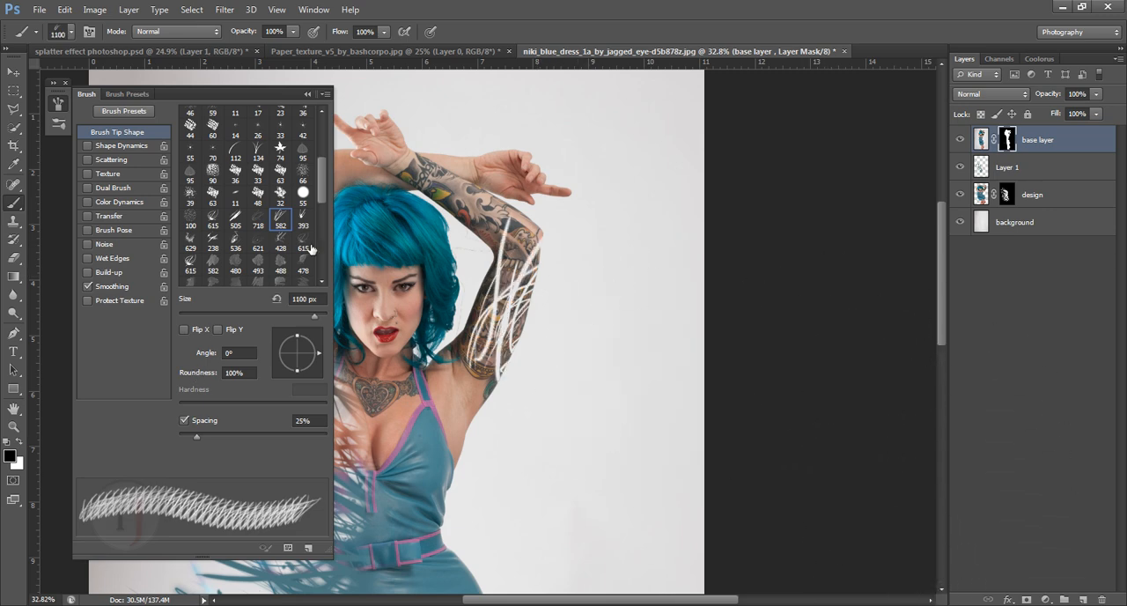
Paint wave strokes on the design mask to reveal more blur near her arm and legs.
left_click(1039, 194)
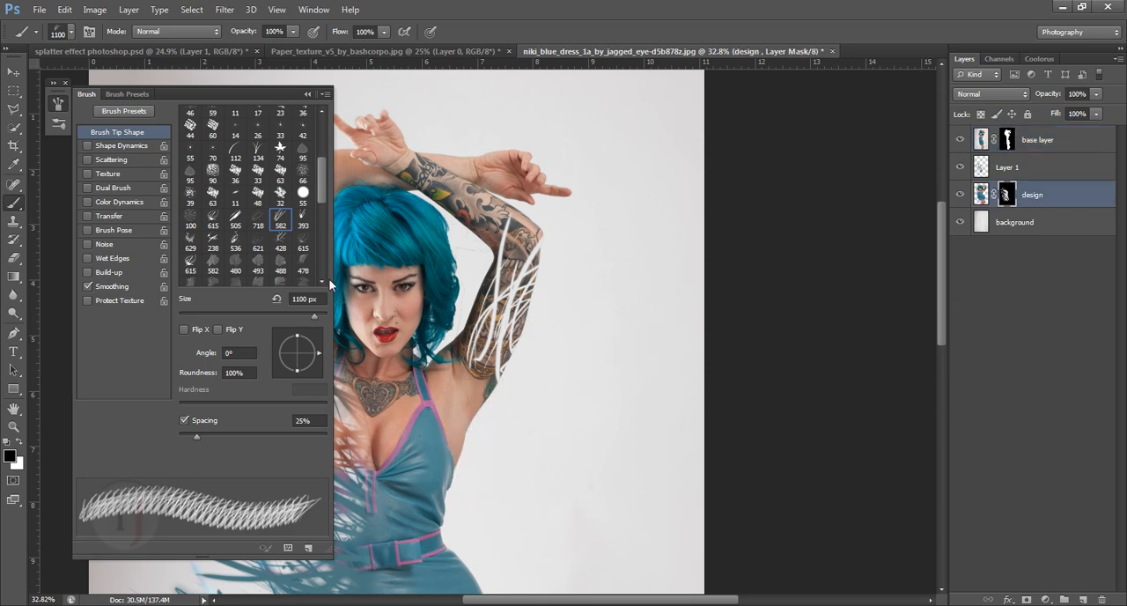
left_click_drag(581, 475, 819, 317)
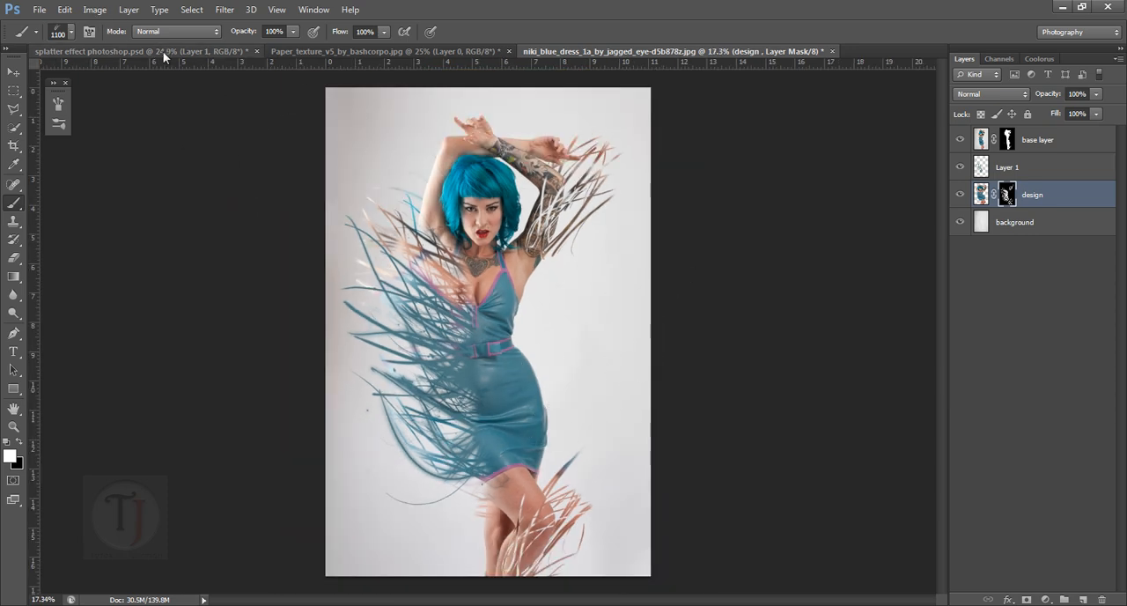
Add a Vibrance adjustment layer atop the stack and raise its Saturation to vivify the photo.
left_click(1037, 139)
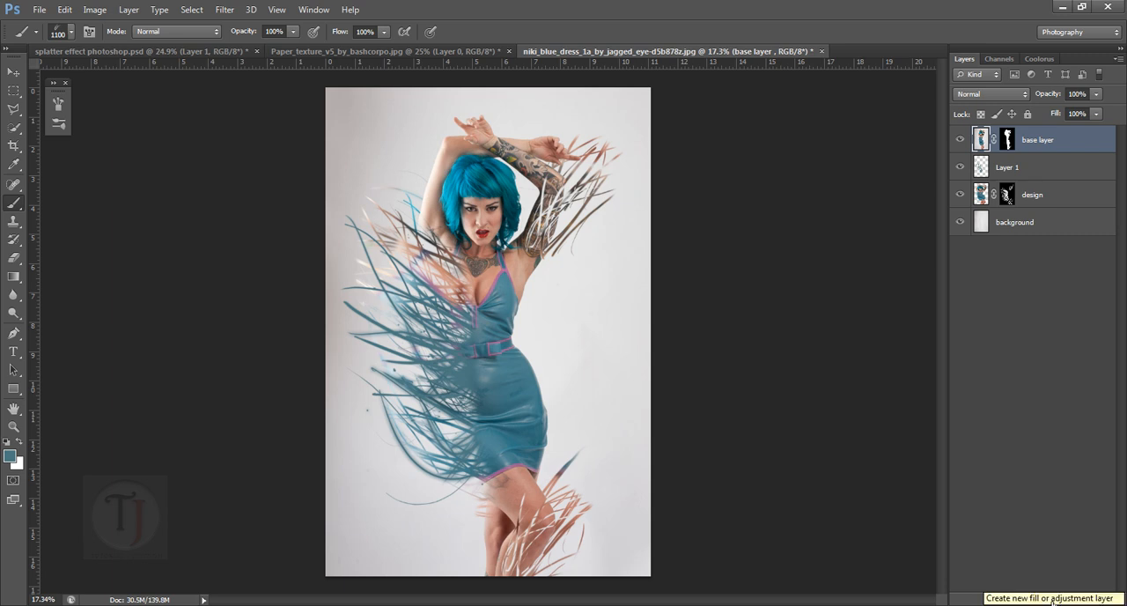
left_click(1055, 604)
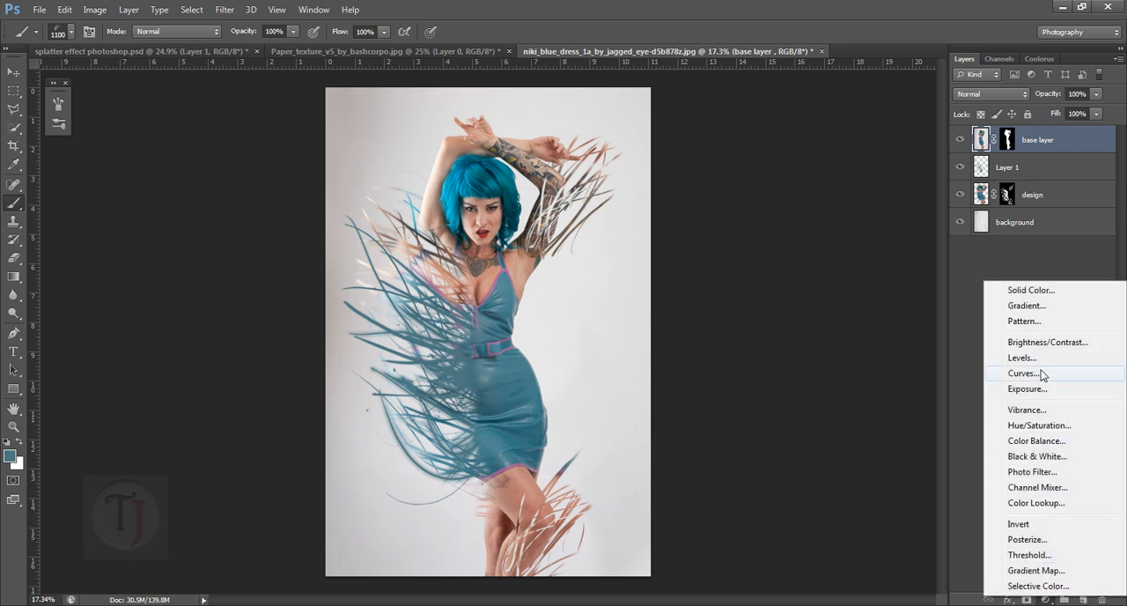
left_click(1027, 409)
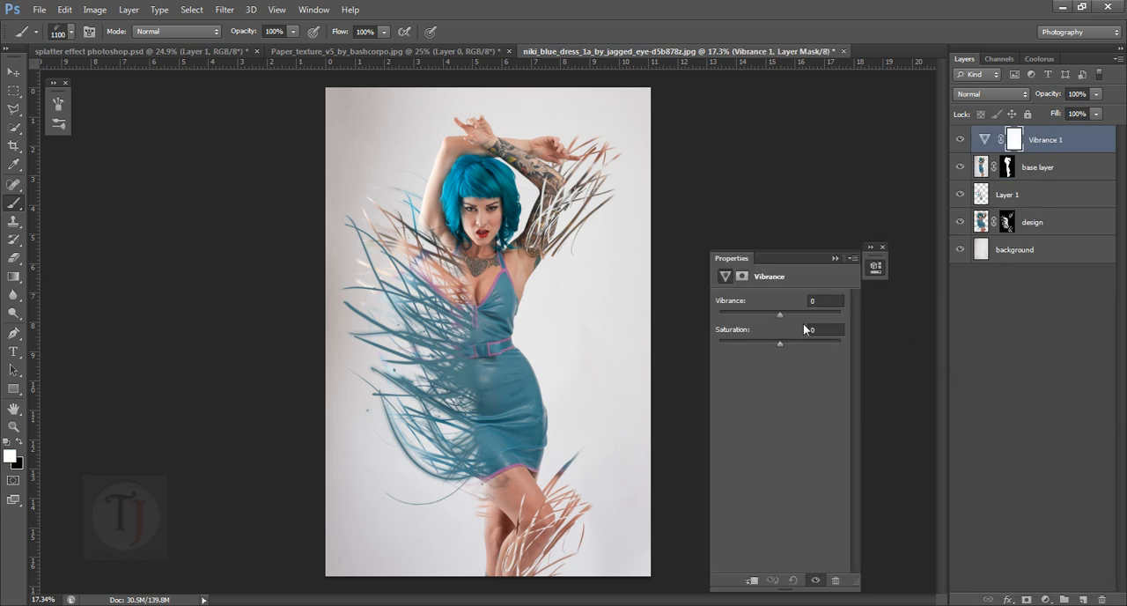
left_click_drag(779, 313, 831, 314)
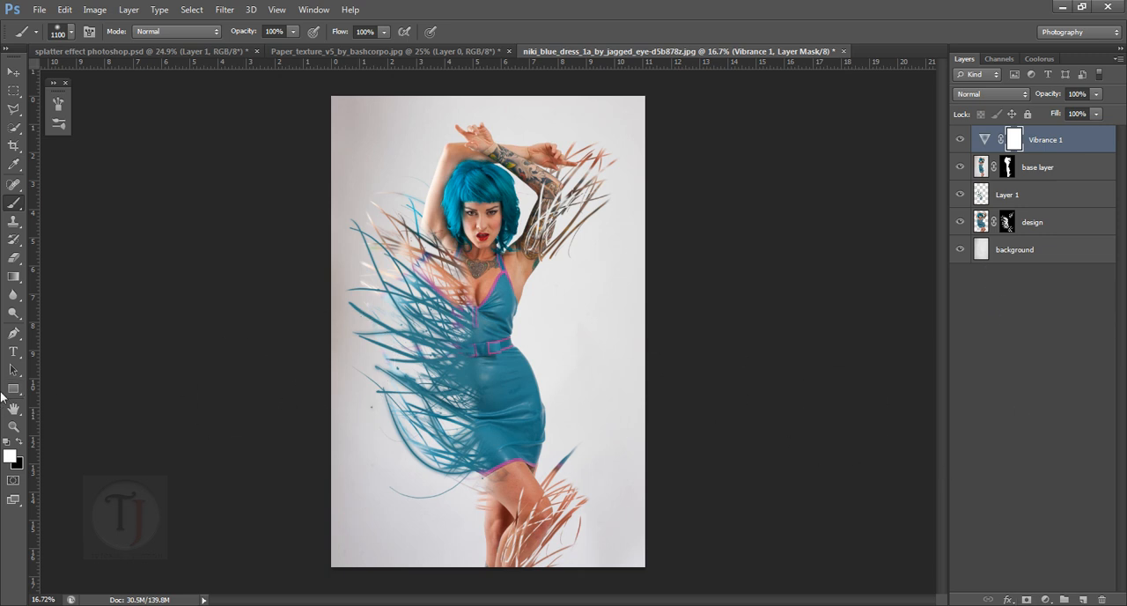
Move the paper texture into the model document as Layer 2 and desaturate it to grey.
left_click(387, 51)
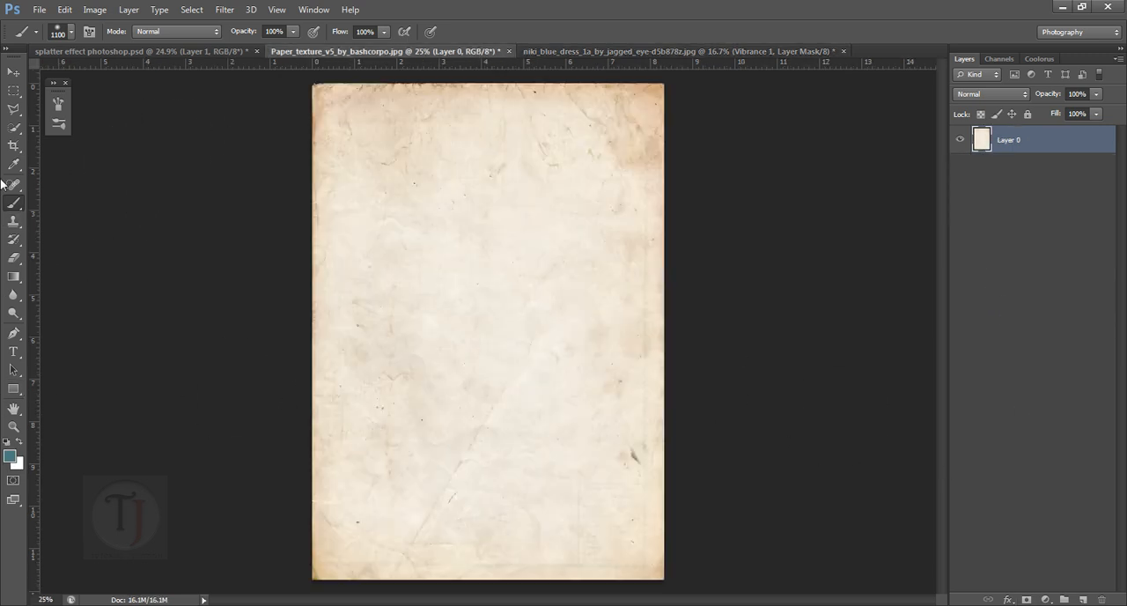
left_click(11, 70)
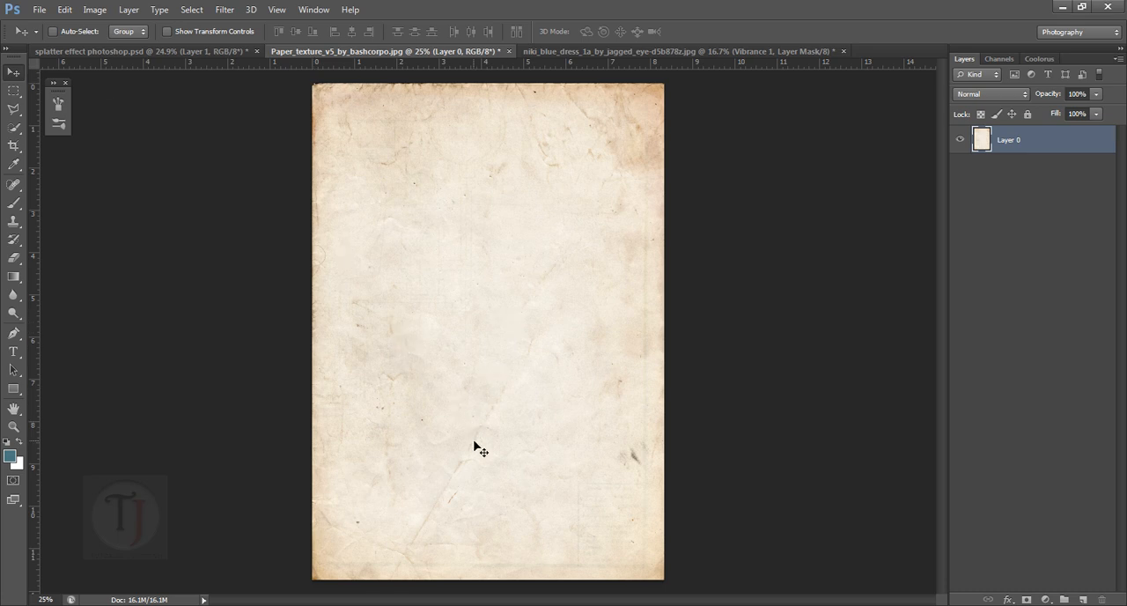
left_click(661, 49)
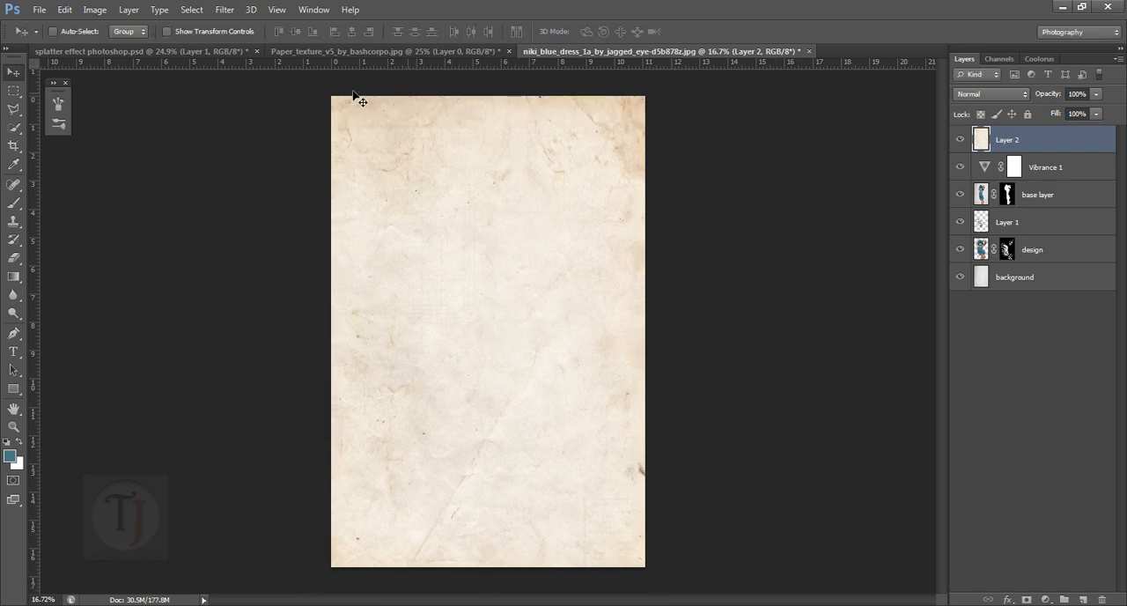
left_click(97, 15)
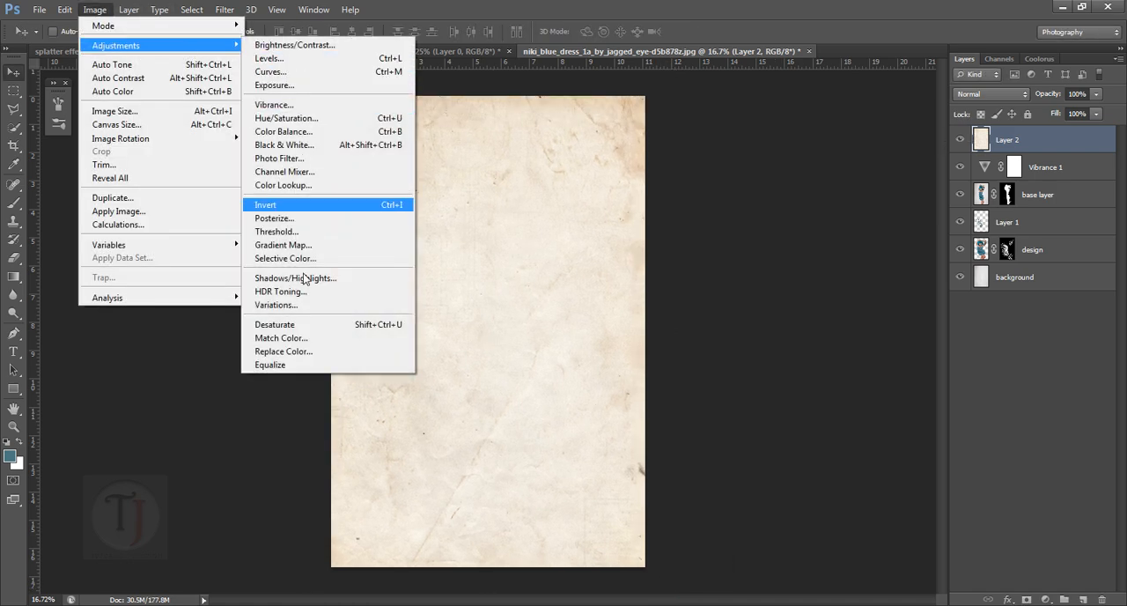
left_click(264, 204)
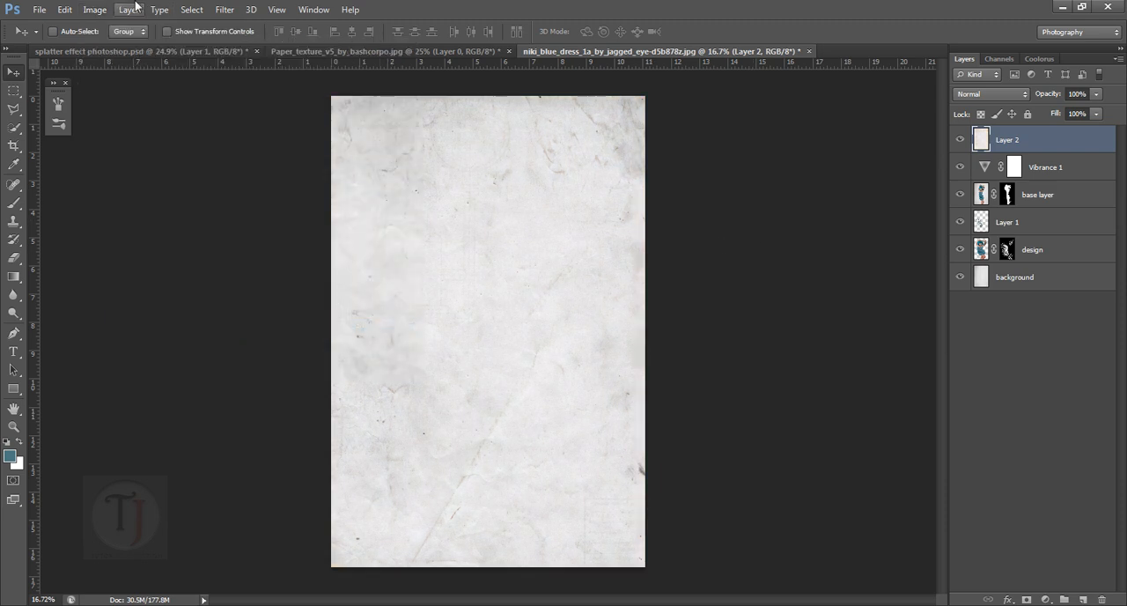
Darken the texture's midtones and highlights with Levels, then blend it in Soft Light.
left_click(95, 11)
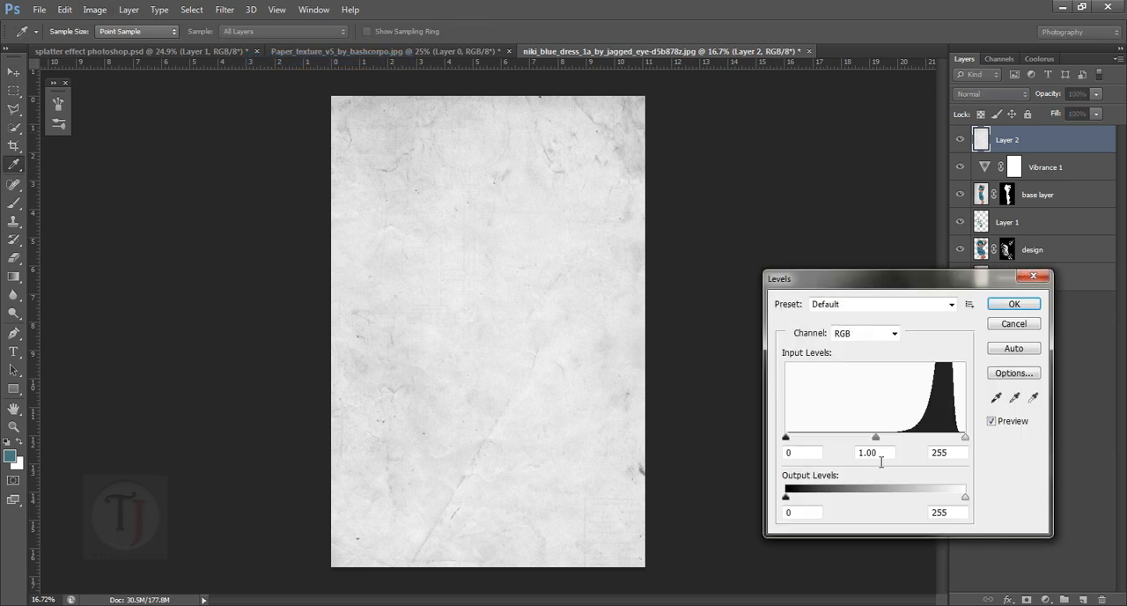
left_click_drag(875, 437, 942, 437)
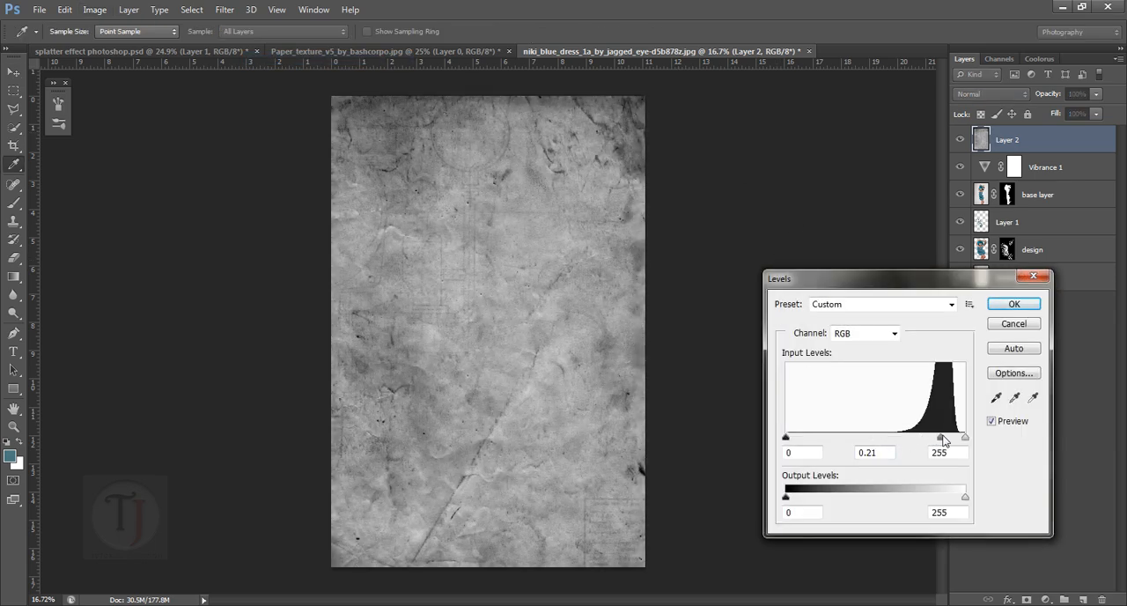
left_click_drag(942, 439, 951, 442)
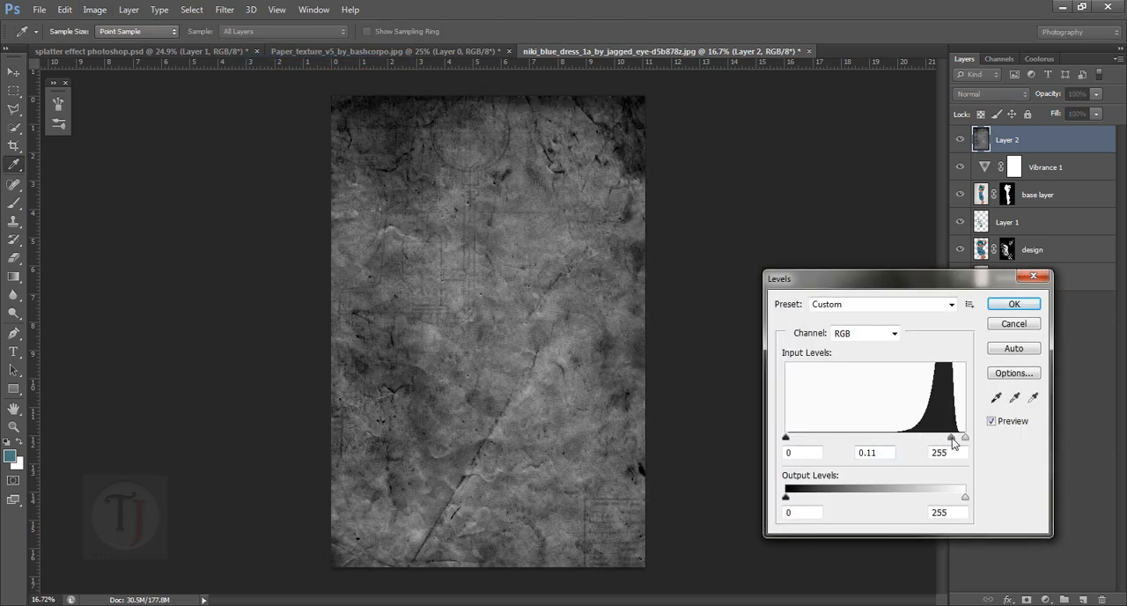
left_click_drag(951, 437, 954, 436)
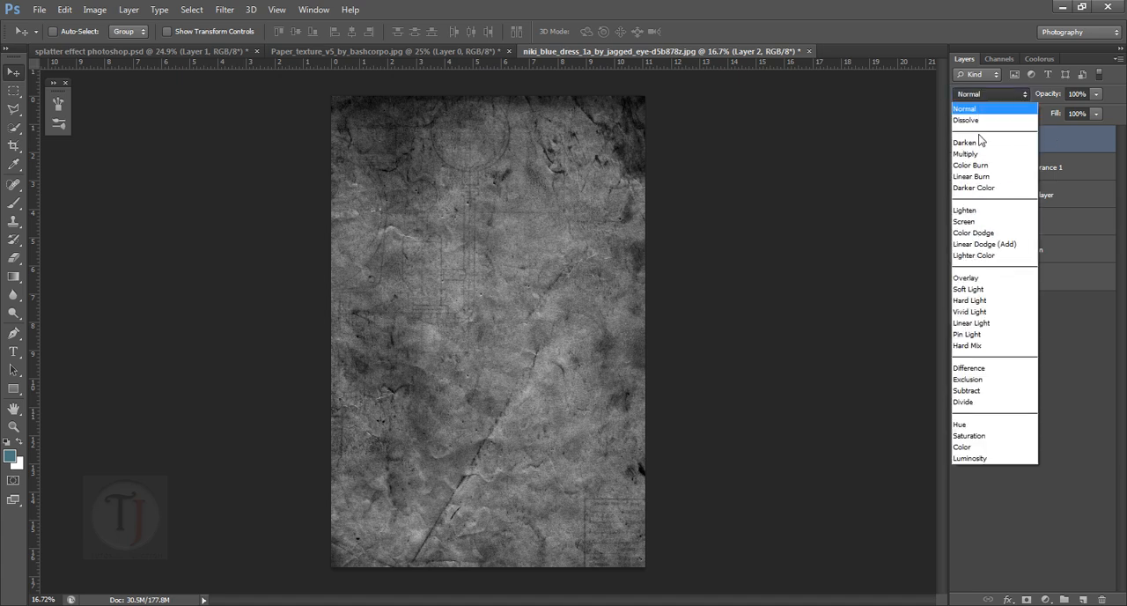
left_click(966, 288)
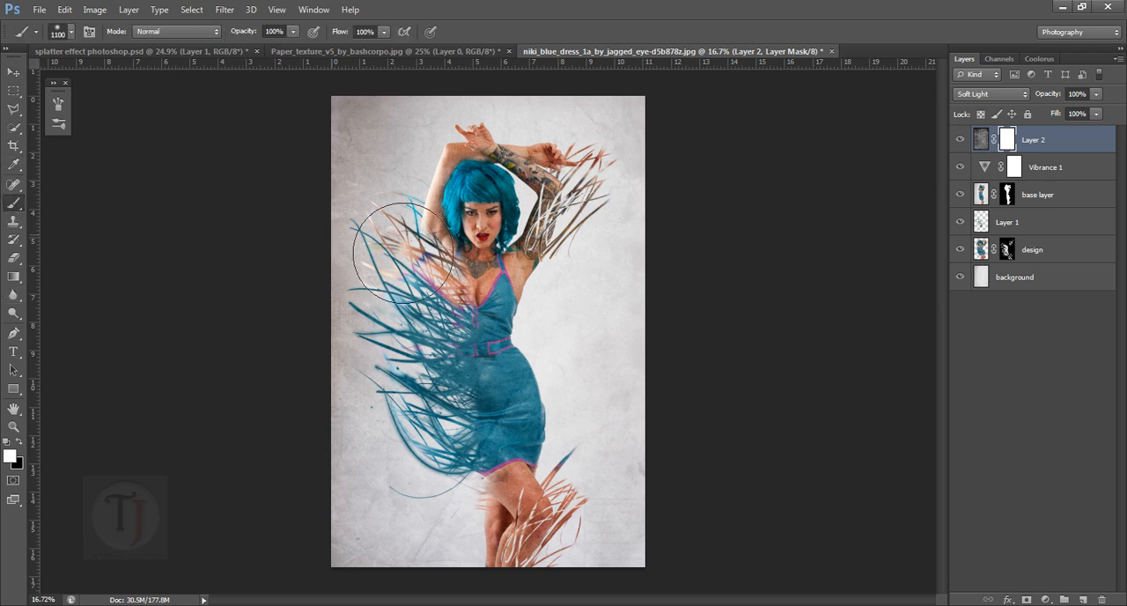
Paint black on Layer 2's mask over the model's dress and legs to hide the texture there.
left_click_drag(405, 255, 502, 282)
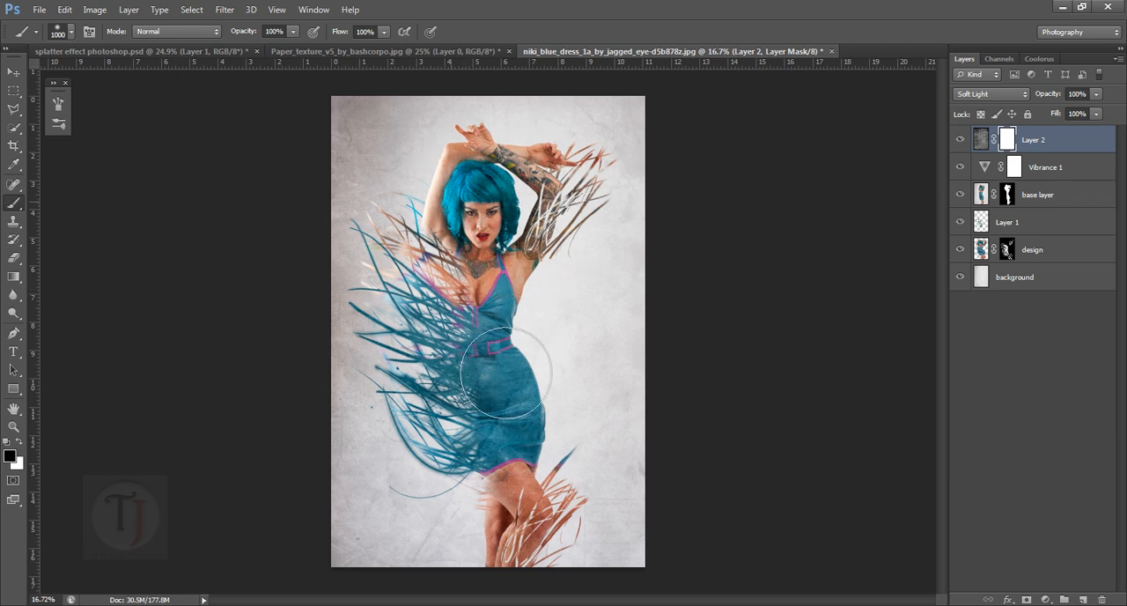
left_click_drag(507, 370, 542, 405)
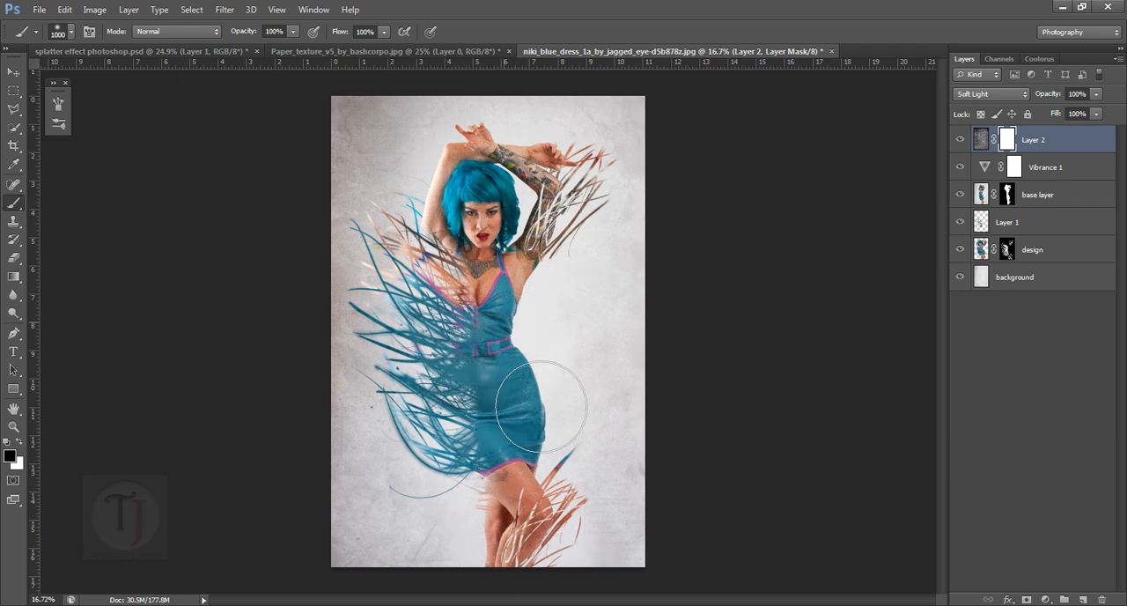
left_click_drag(537, 405, 602, 438)
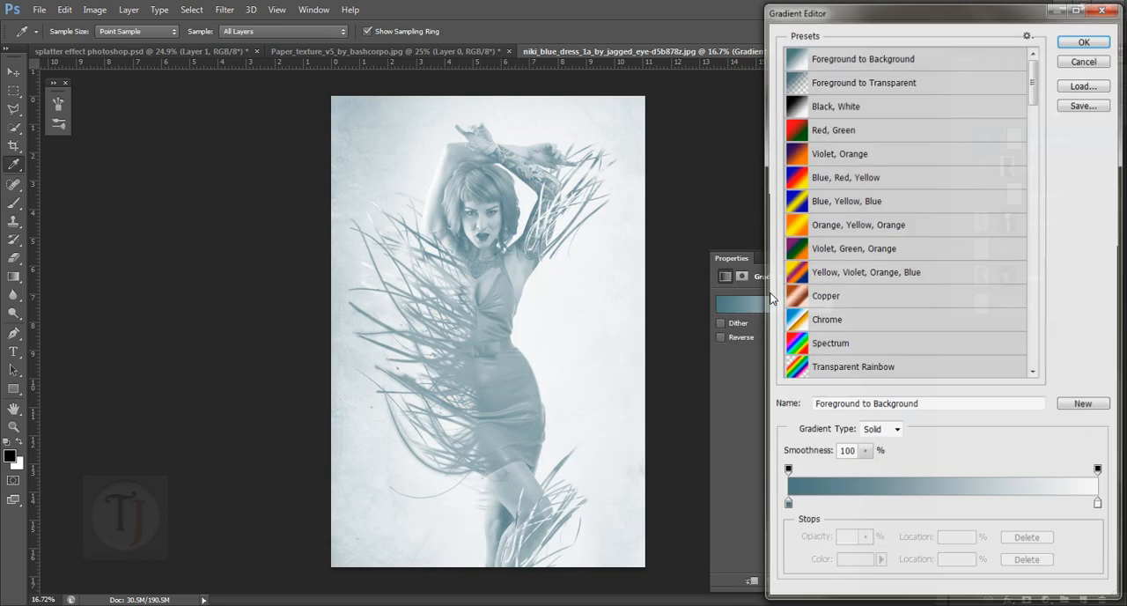
Load the Photographic Toning presets and apply the Blue 1 gradient map.
left_click(1025, 37)
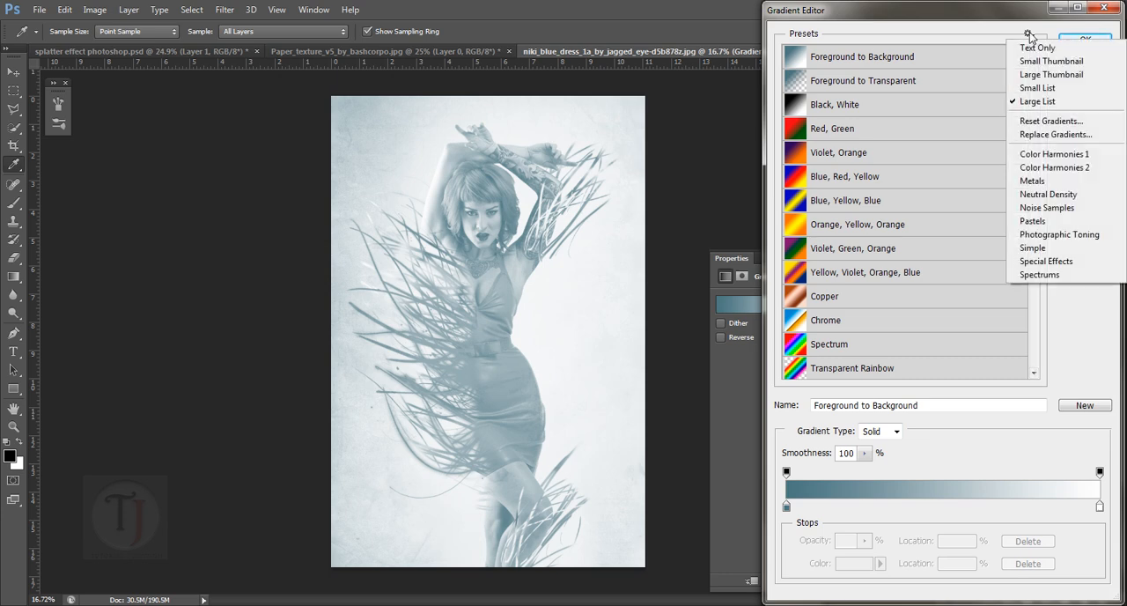
mouse_move(1060, 235)
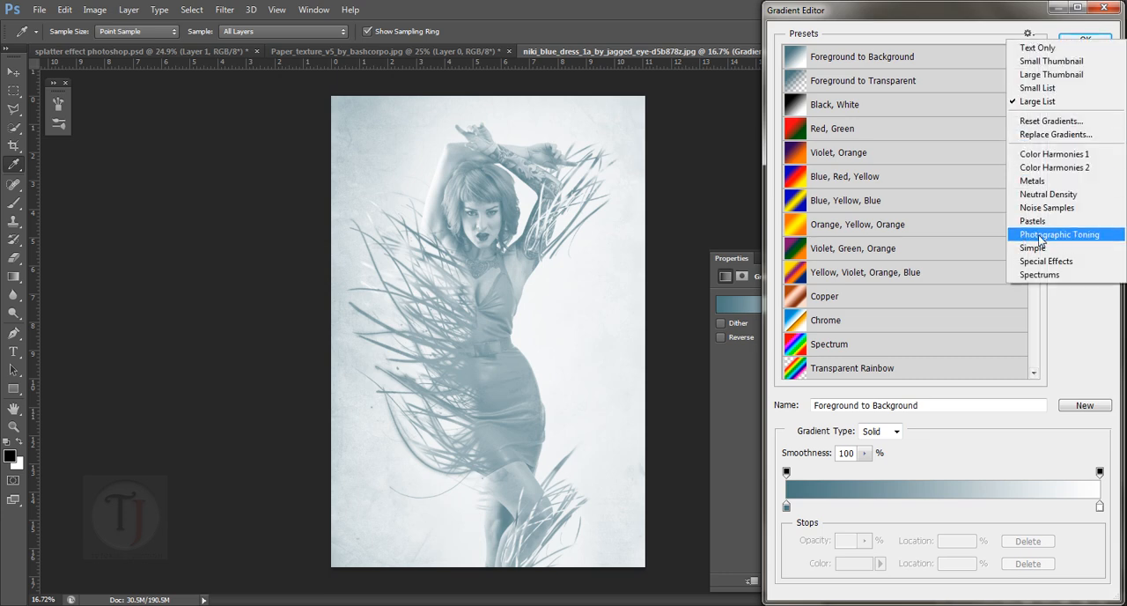
left_click(1056, 232)
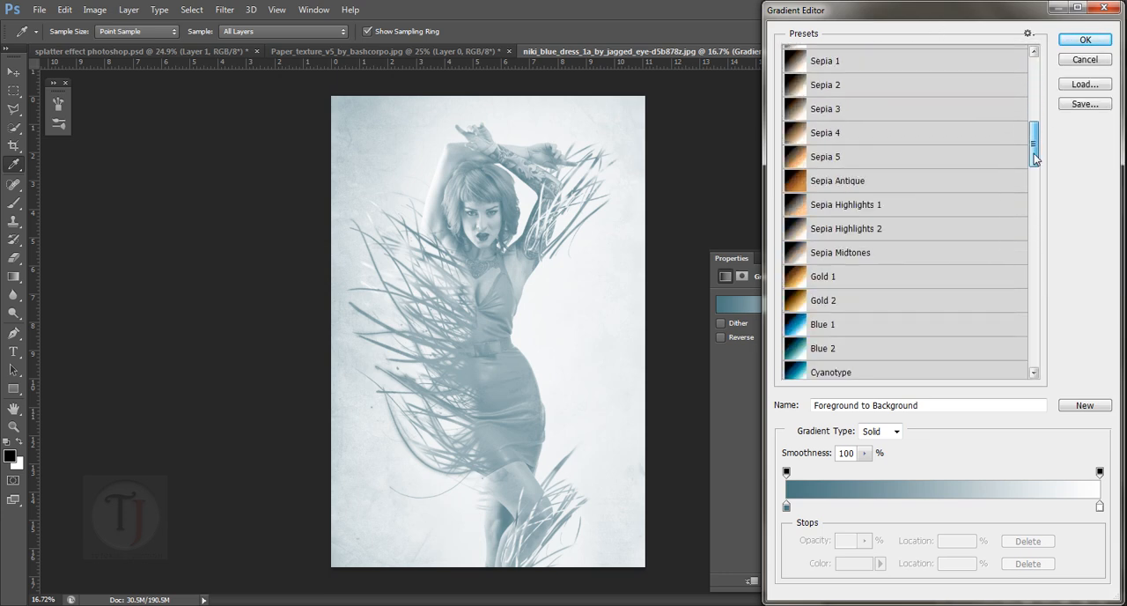
scroll("down", 3)
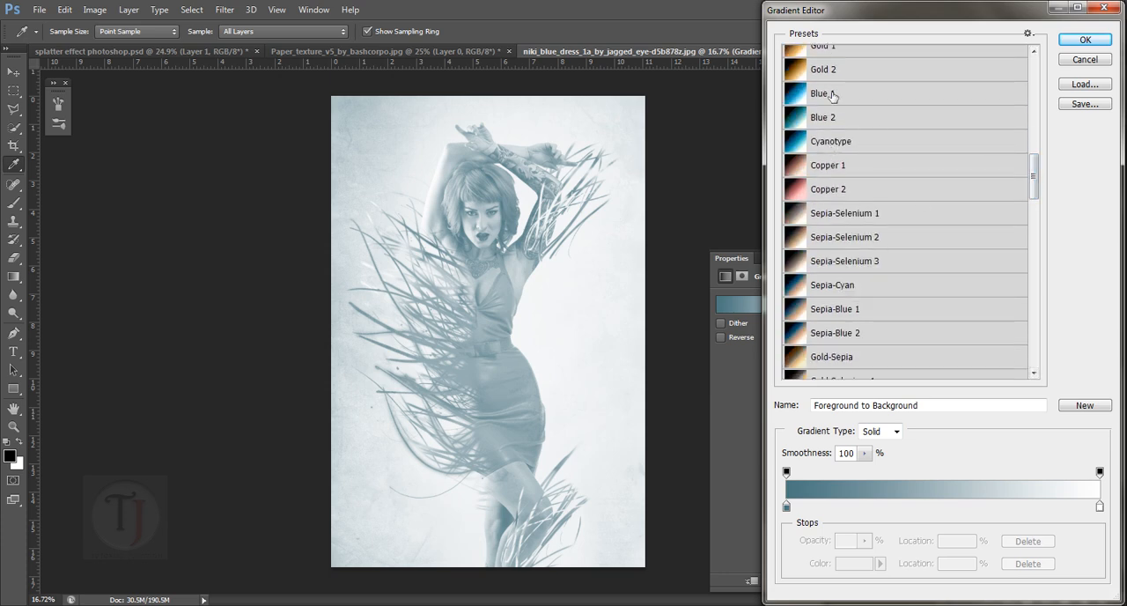
left_click(824, 93)
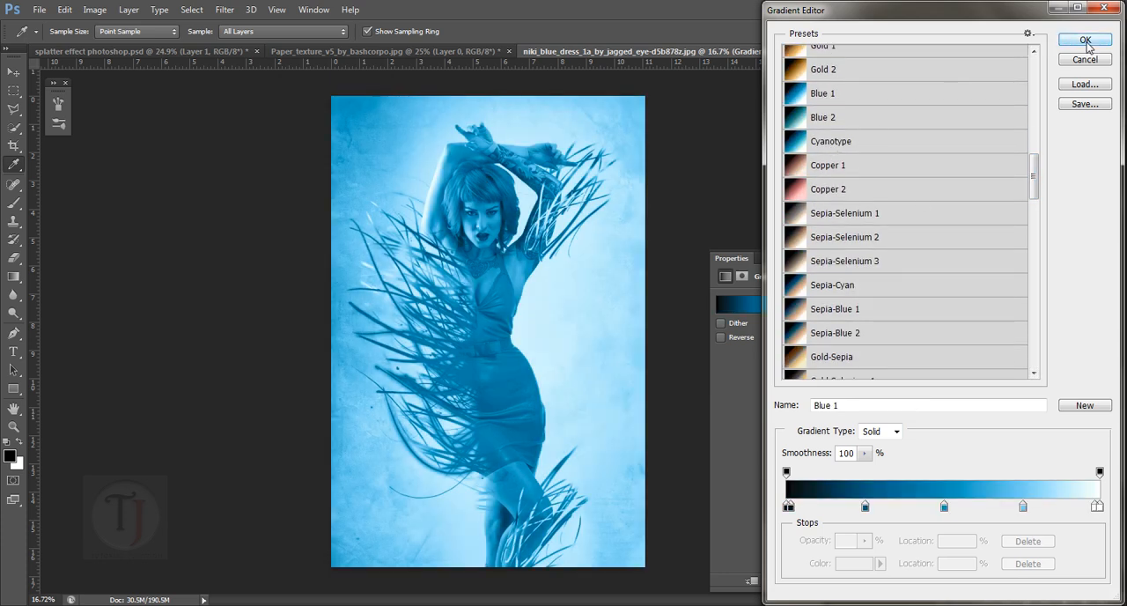
left_click(1085, 38)
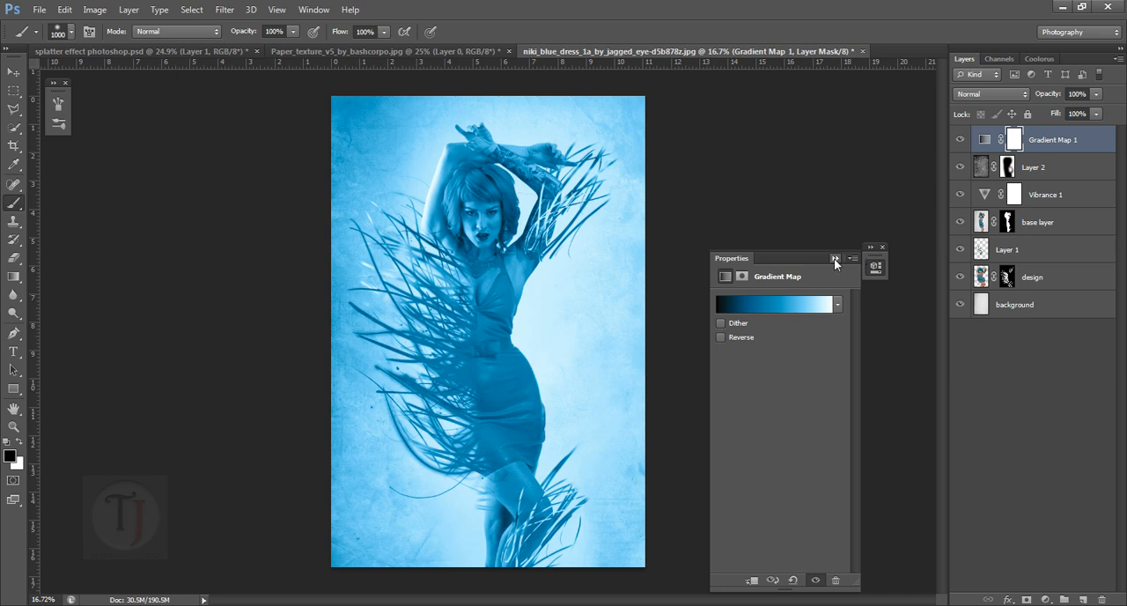
left_click(882, 247)
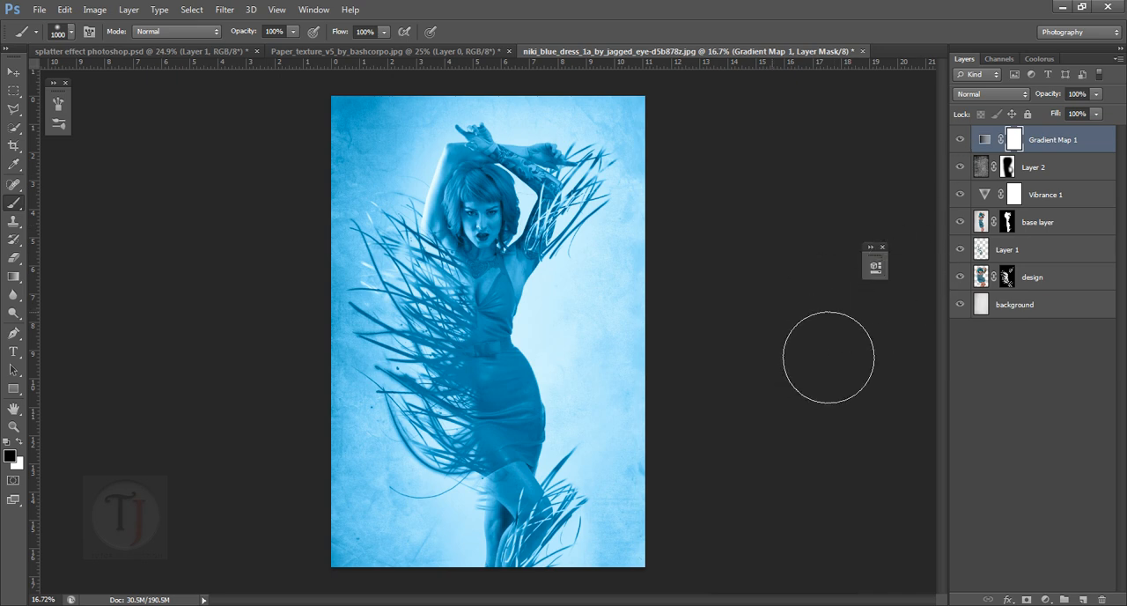
Set the gradient map layer's blend mode to Soft Light.
left_click(990, 95)
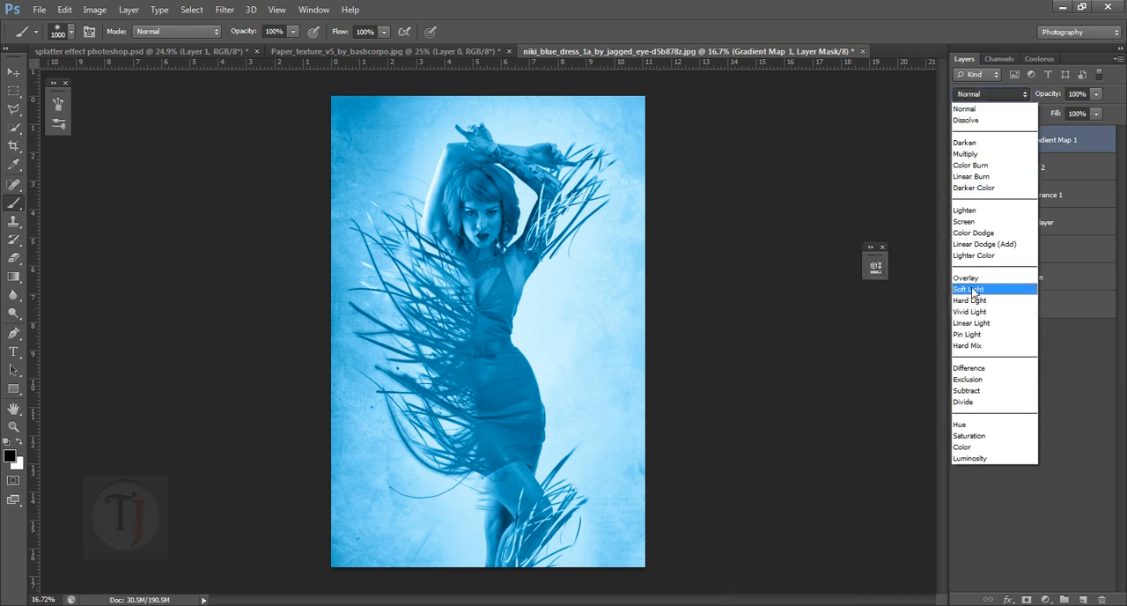
left_click(968, 289)
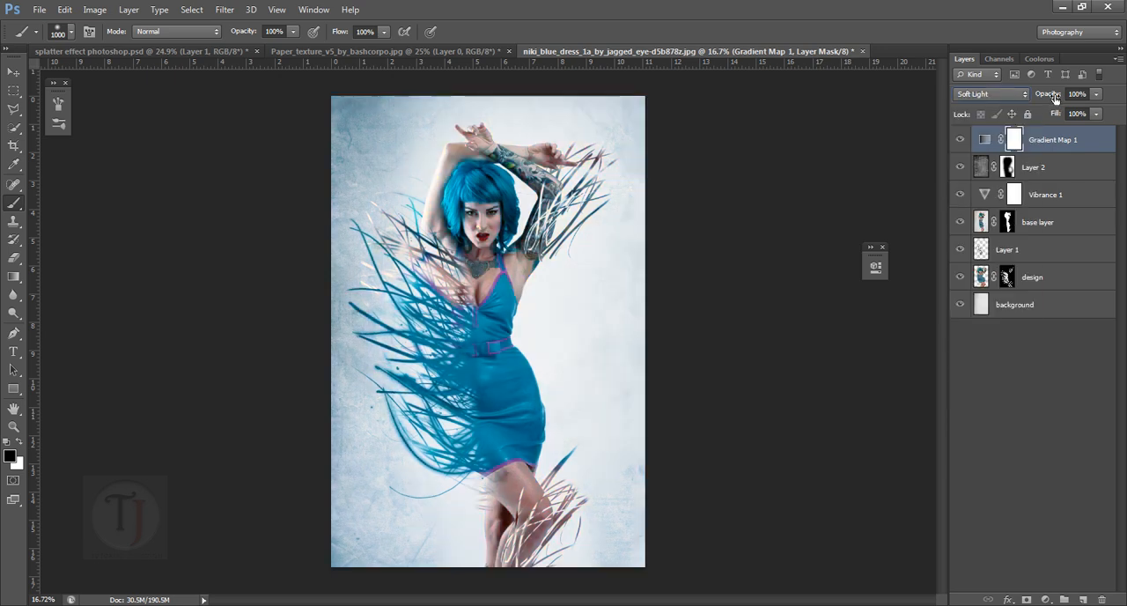